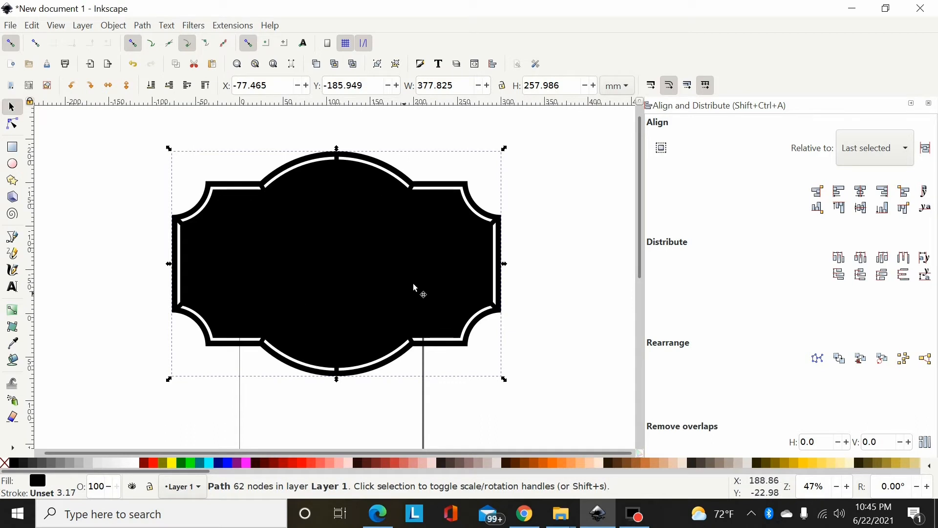
mouse_move(413, 272)
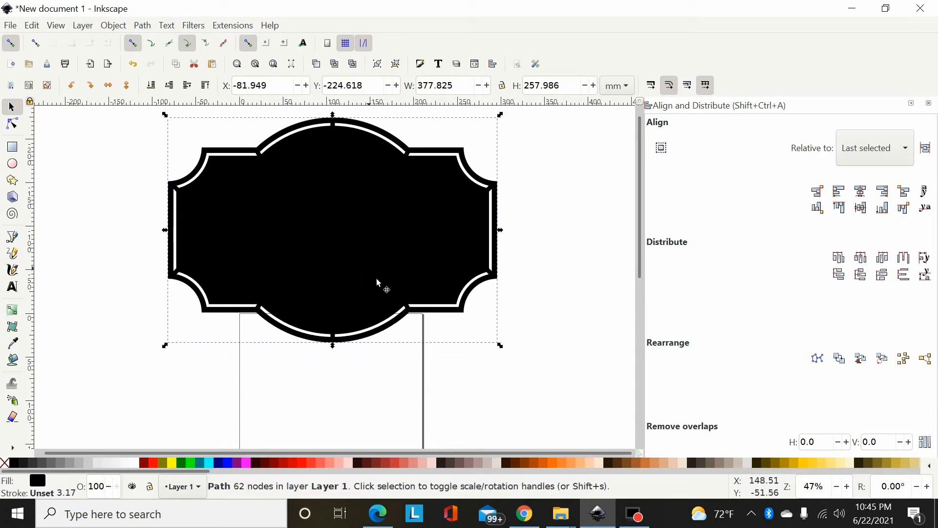
- Draw a green rectangle, a small circle beside it, and a large circle over it
scroll("up", 3)
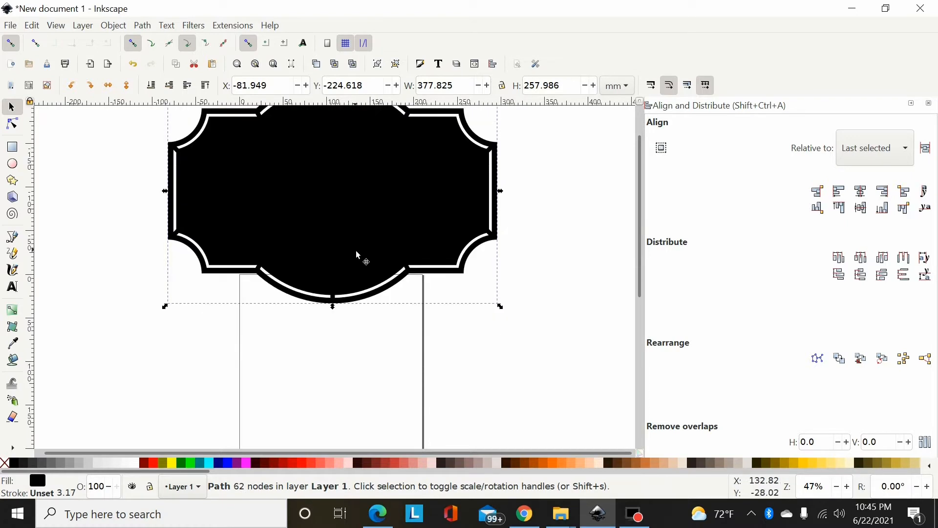
scroll("up", 3)
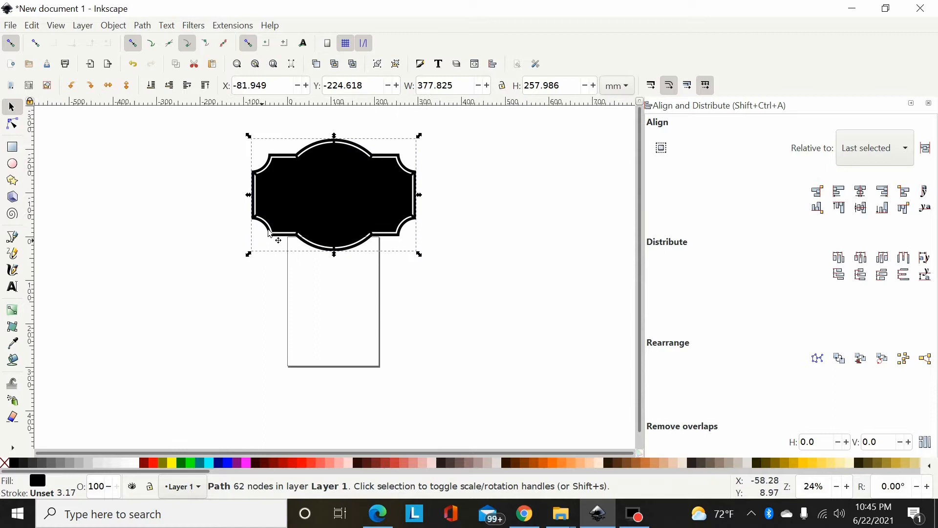
mouse_move(293, 182)
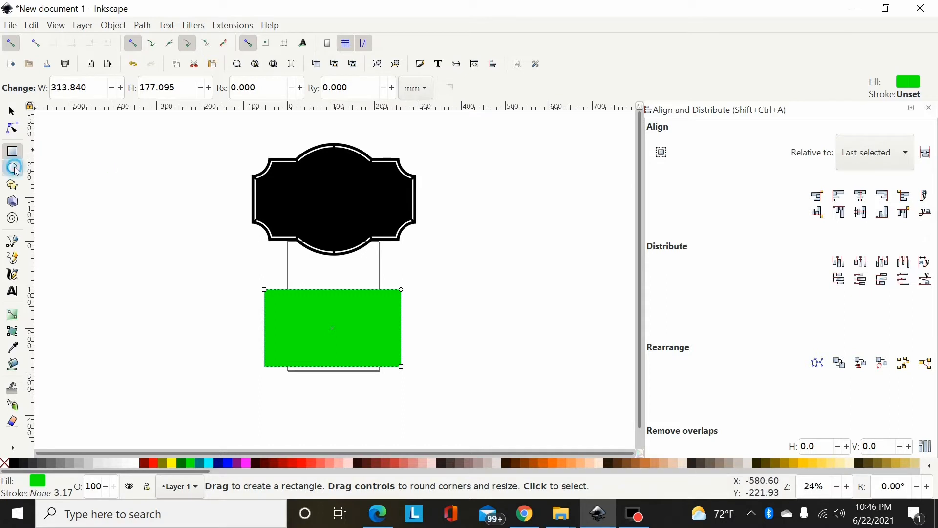
left_click(12, 169)
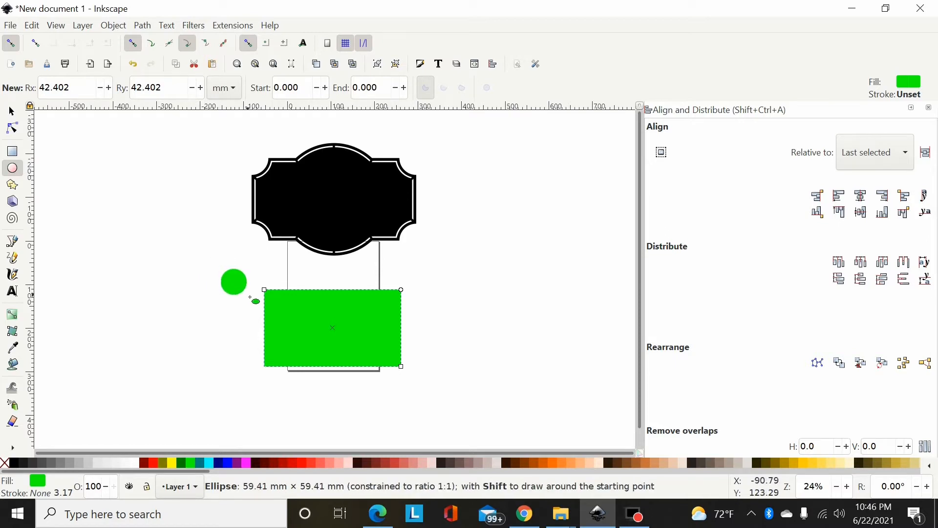
left_click(234, 281)
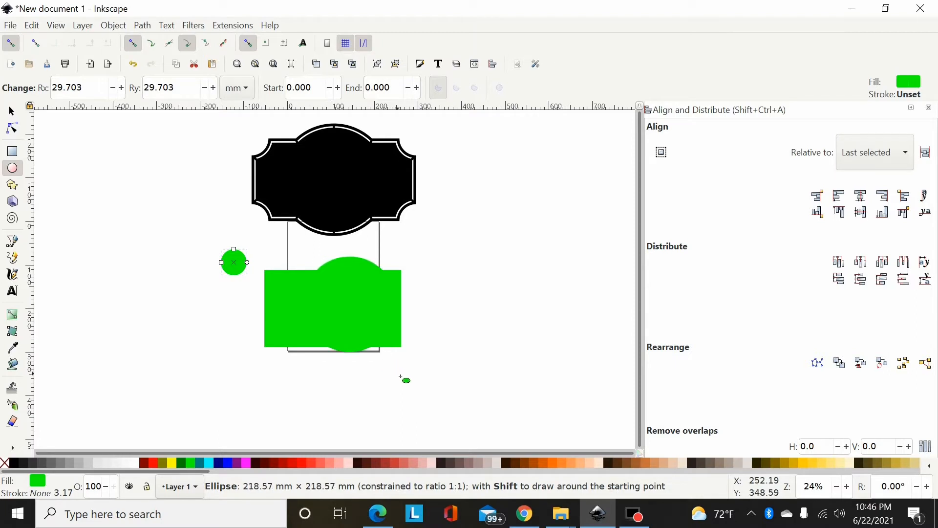
left_click(10, 110)
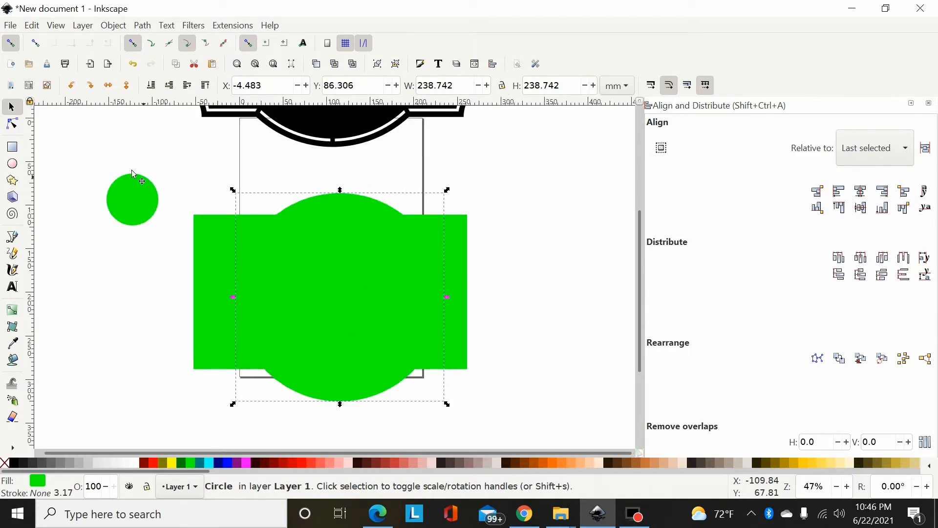
mouse_move(189, 53)
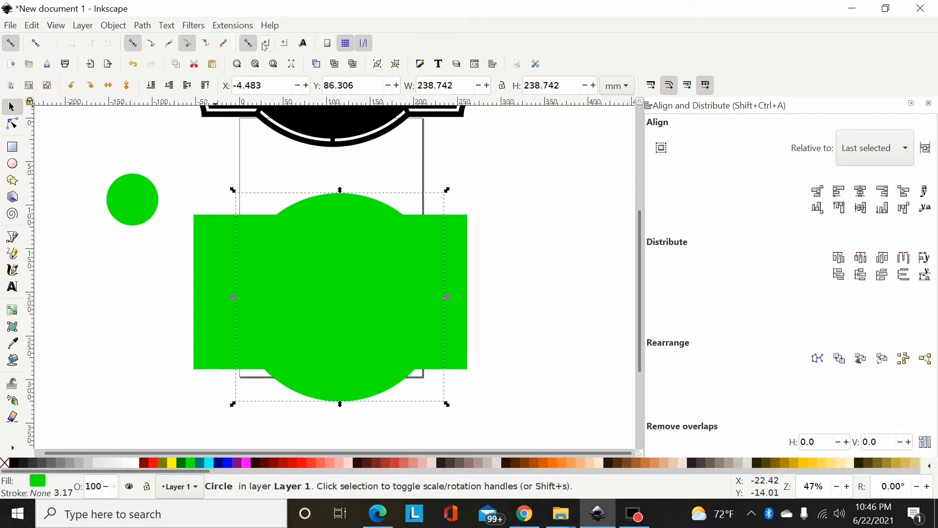
mouse_move(265, 43)
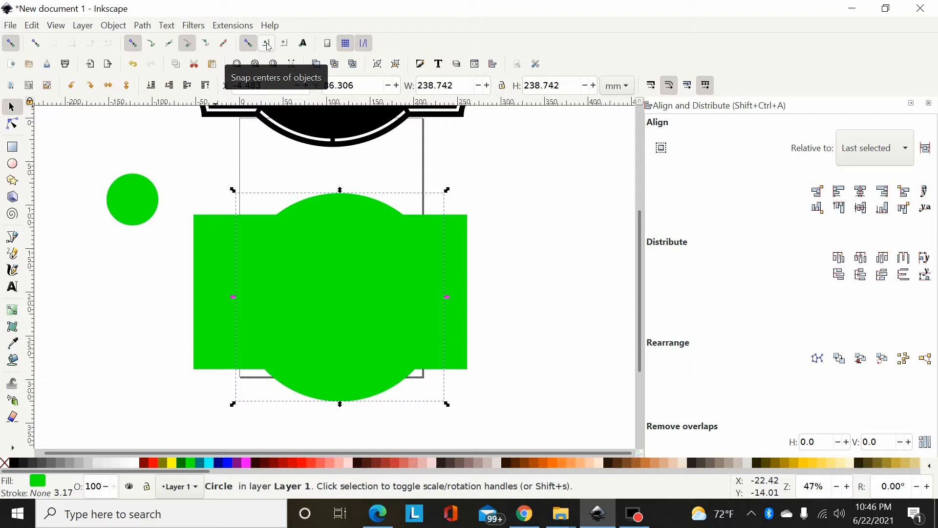
mouse_move(294, 93)
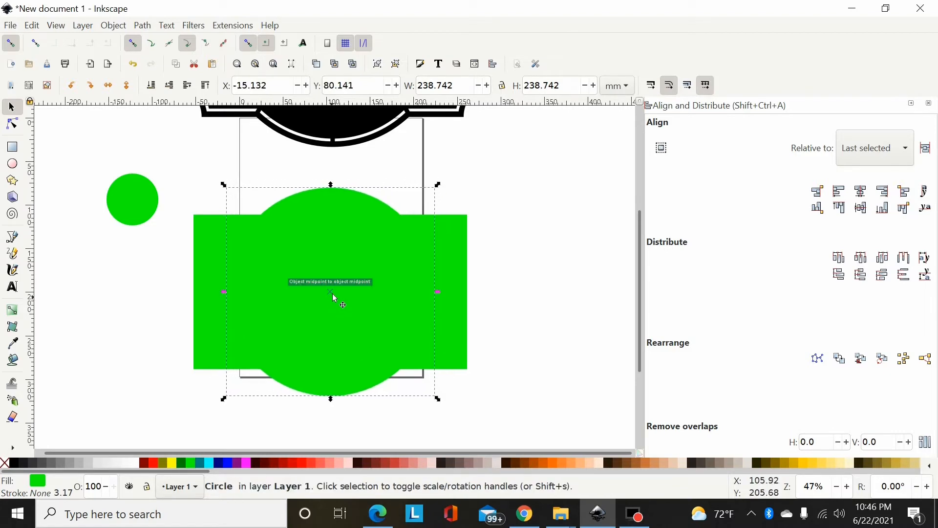
mouse_move(446, 231)
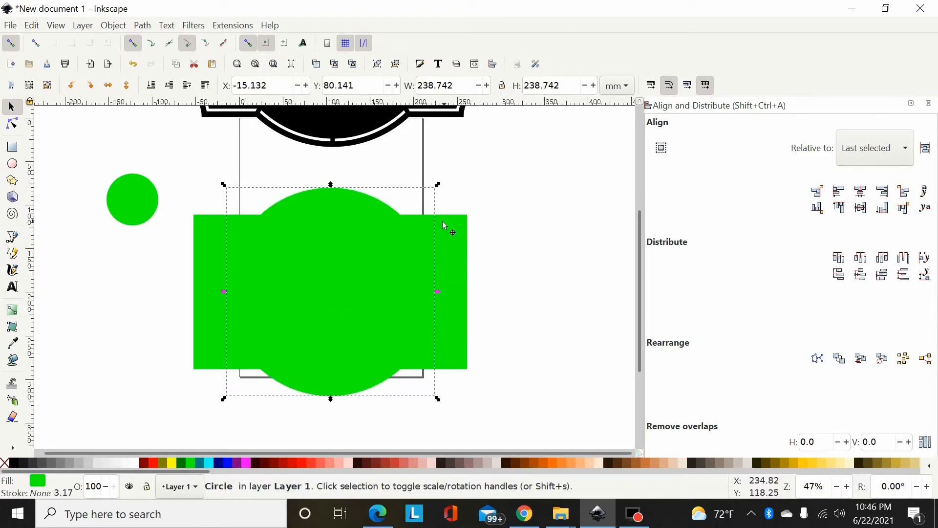
mouse_move(319, 261)
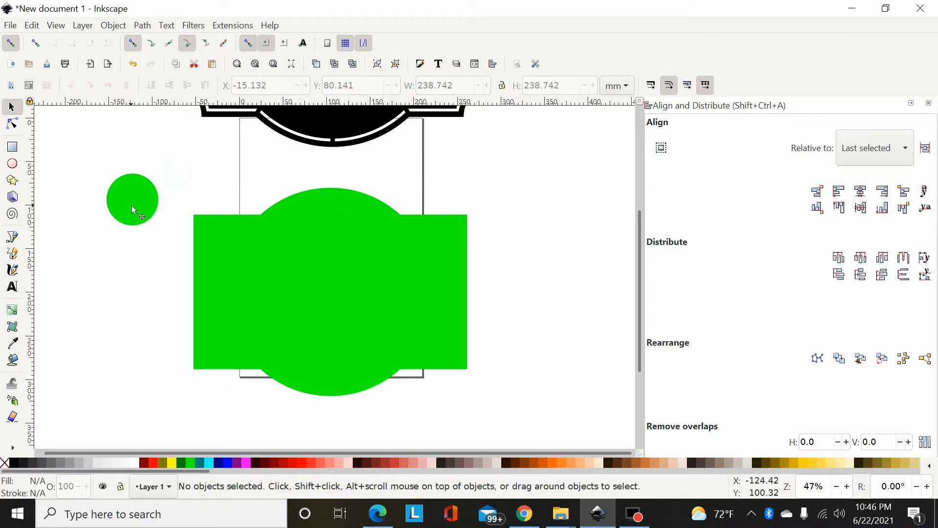
- Snap the large circle's centre onto the rectangle's midpoint using object-centre snapping
left_click(329, 293)
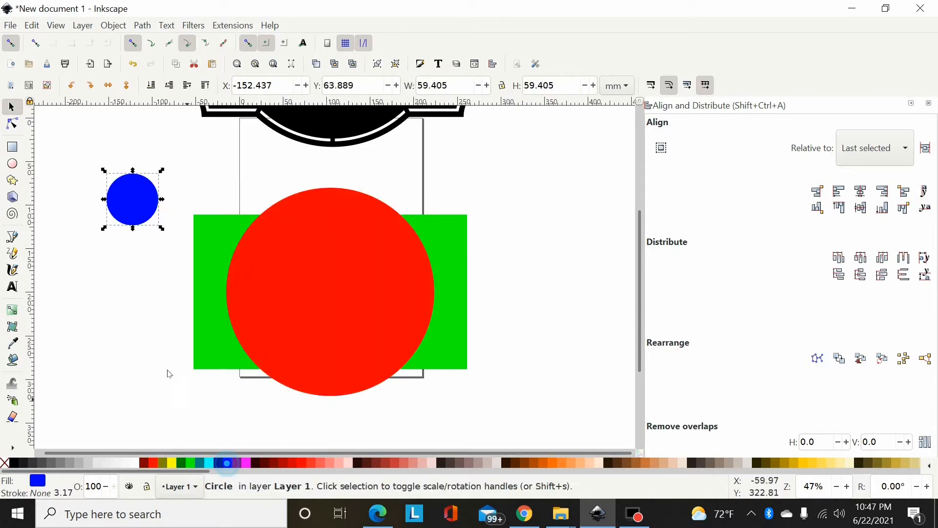
mouse_move(135, 211)
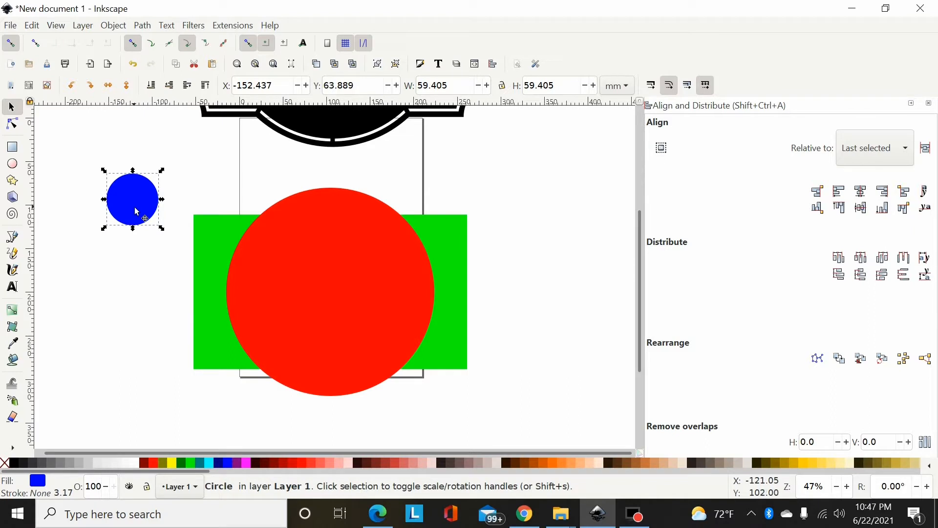
- Place blue circles on all four rectangle corners and select them together
left_click_drag(132, 199, 192, 215)
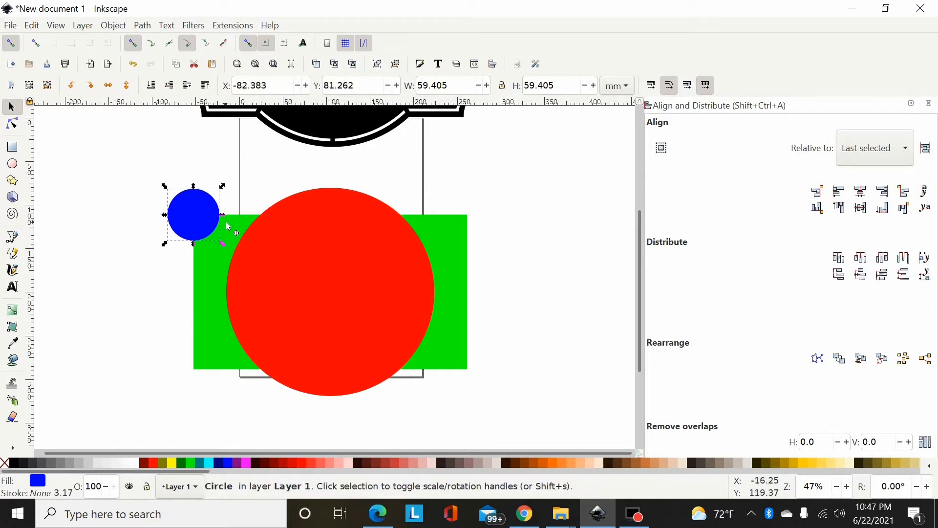
mouse_move(254, 179)
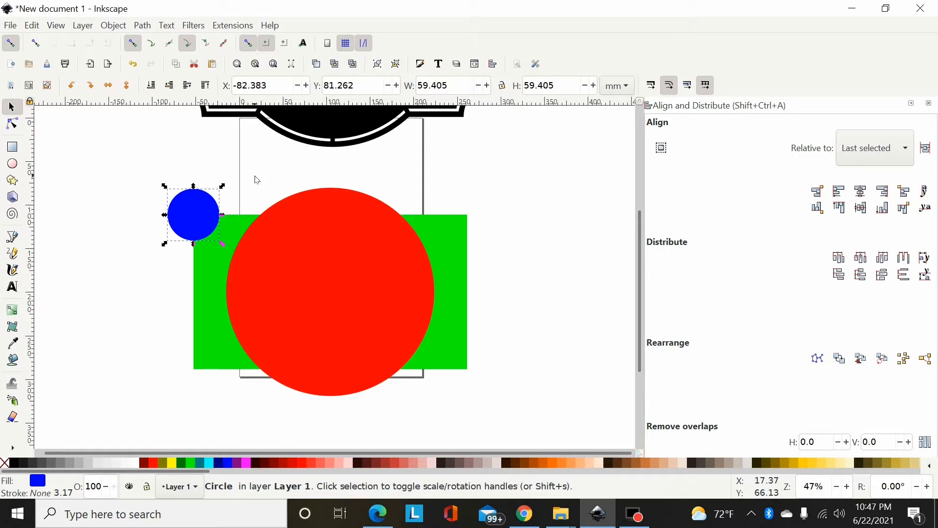
mouse_move(213, 214)
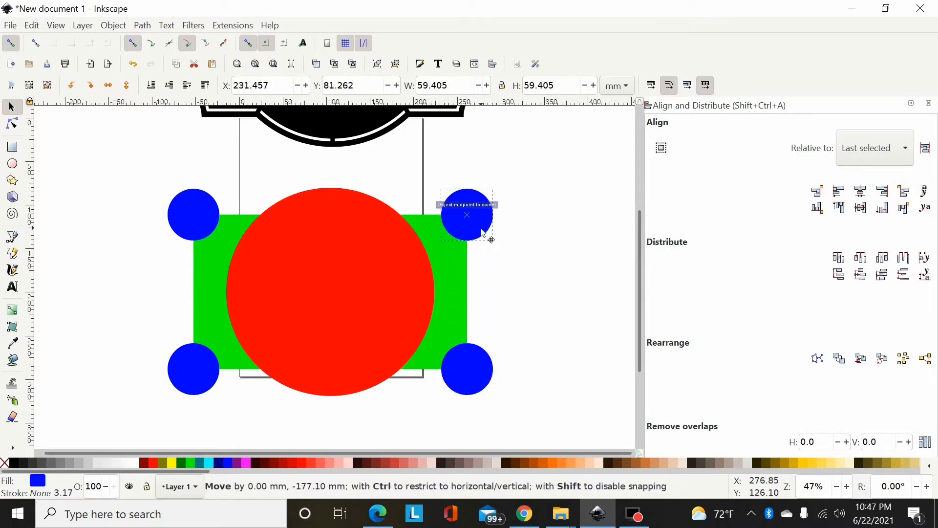
left_click(466, 215)
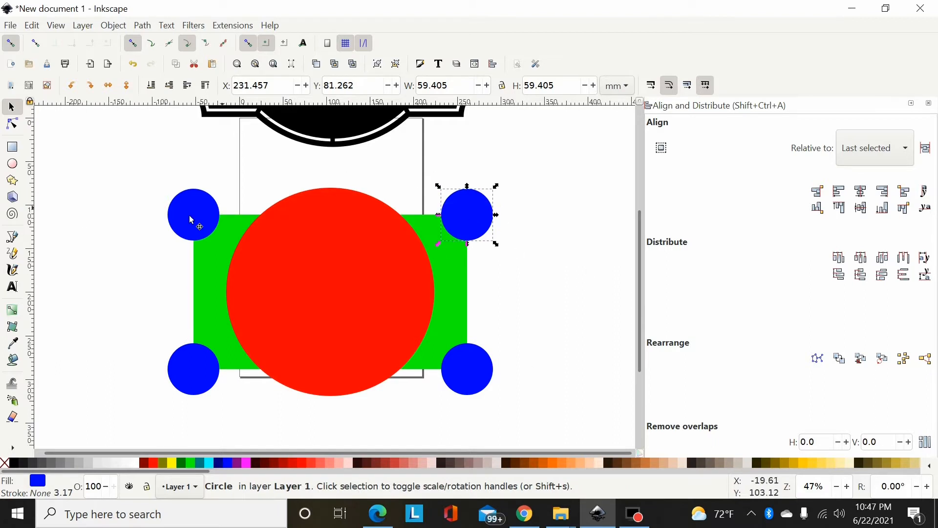
mouse_move(267, 269)
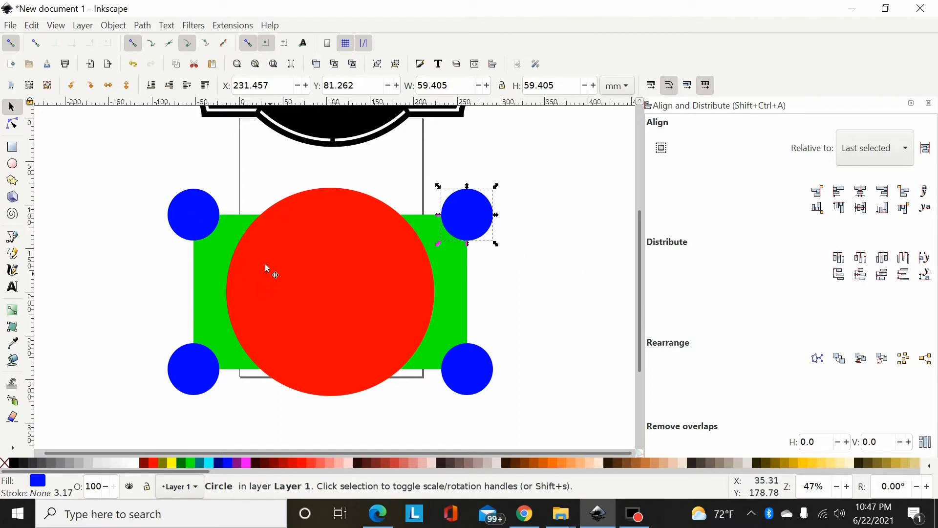
mouse_move(206, 226)
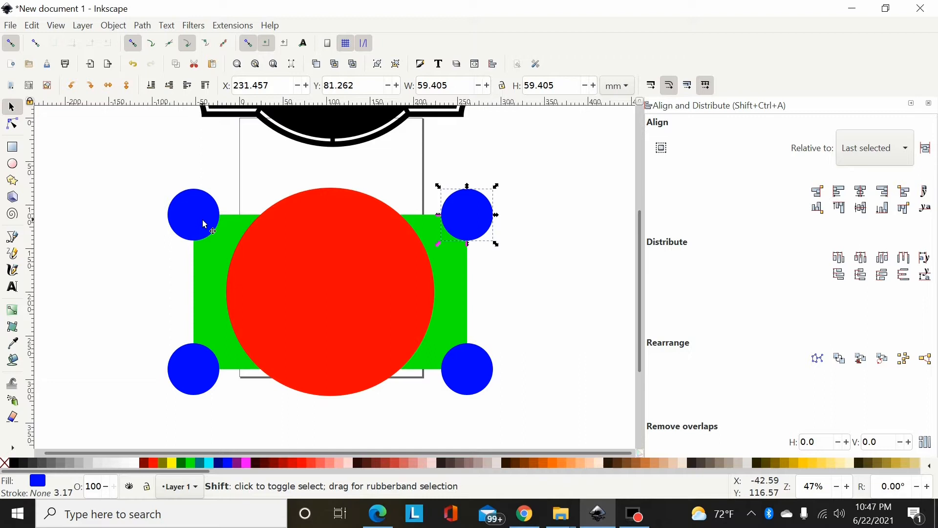
left_click(193, 368)
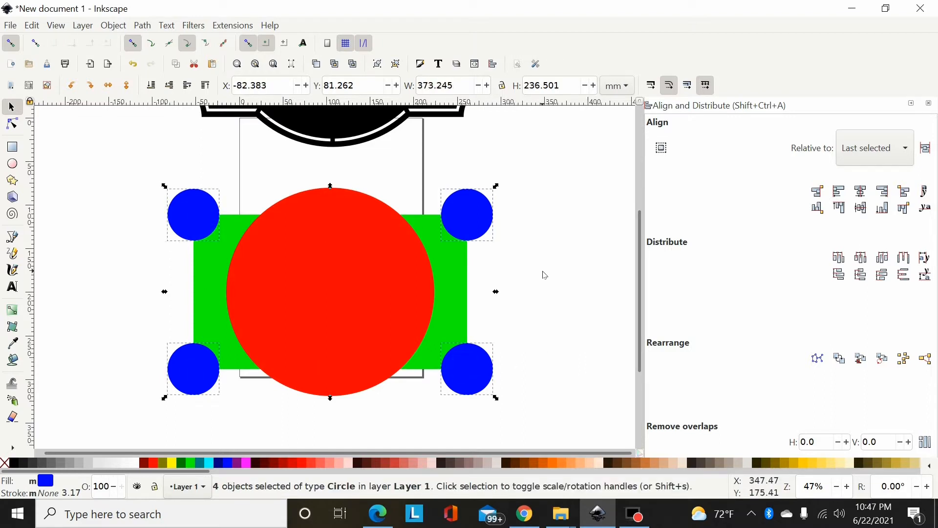
- Subtract the corner circles from the rectangle, then select it with the red circle
left_click(142, 25)
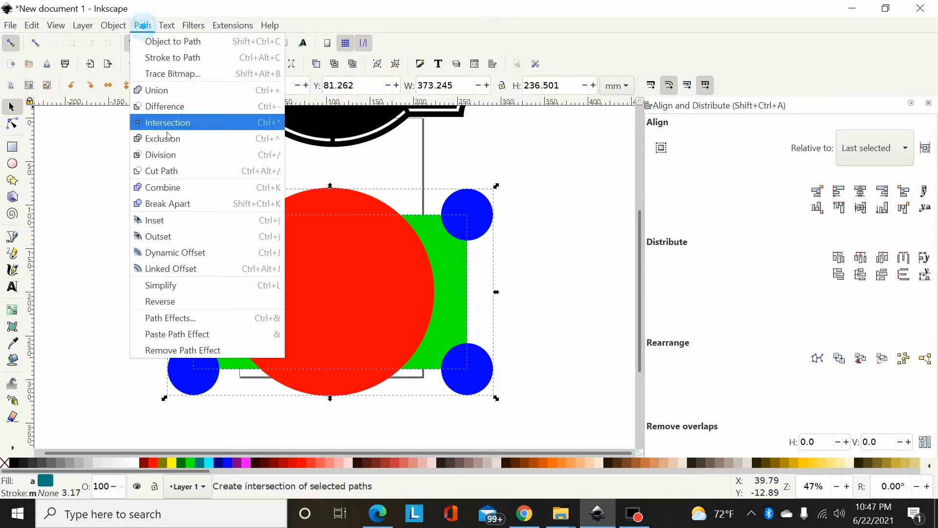
left_click(164, 106)
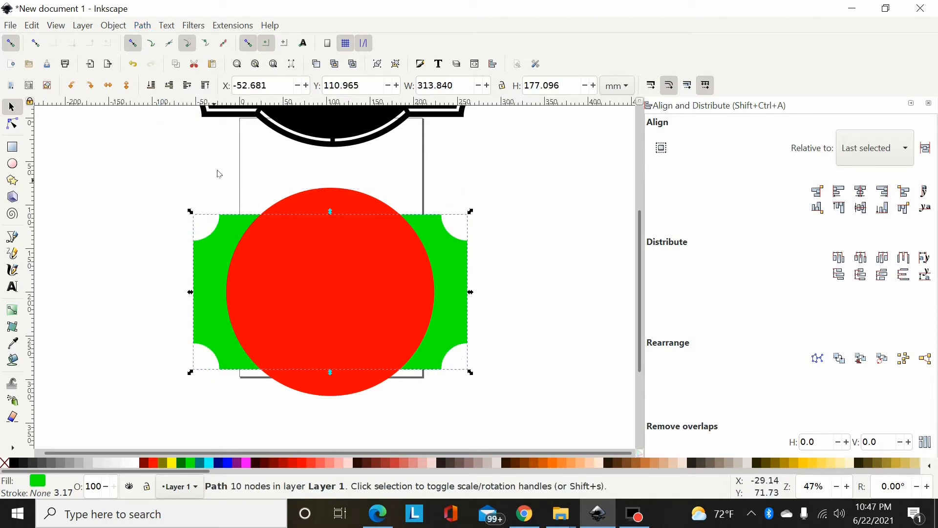
scroll("down", 3)
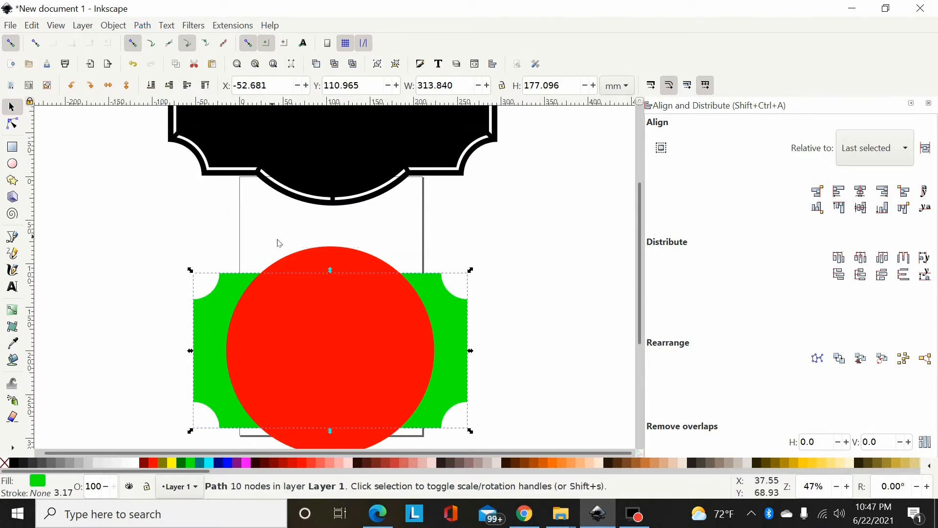
scroll("down", 3)
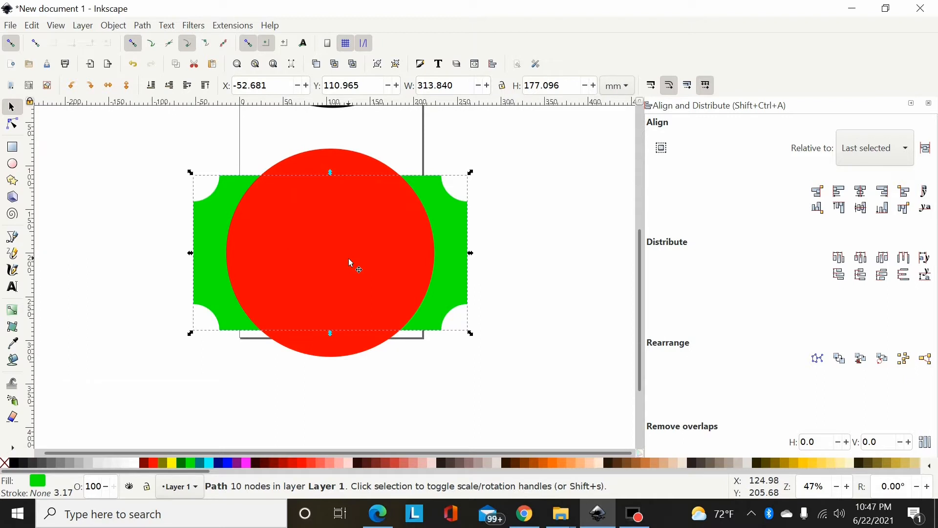
left_click(312, 187)
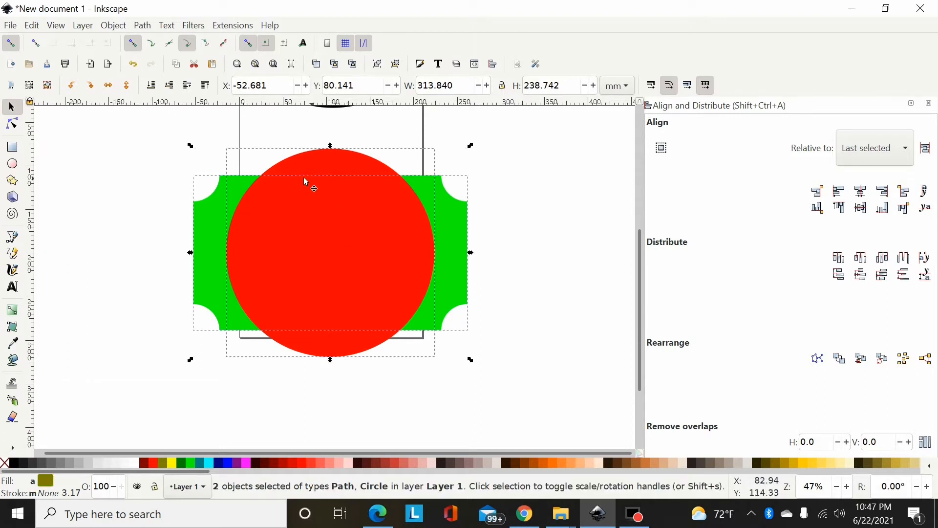
mouse_move(259, 259)
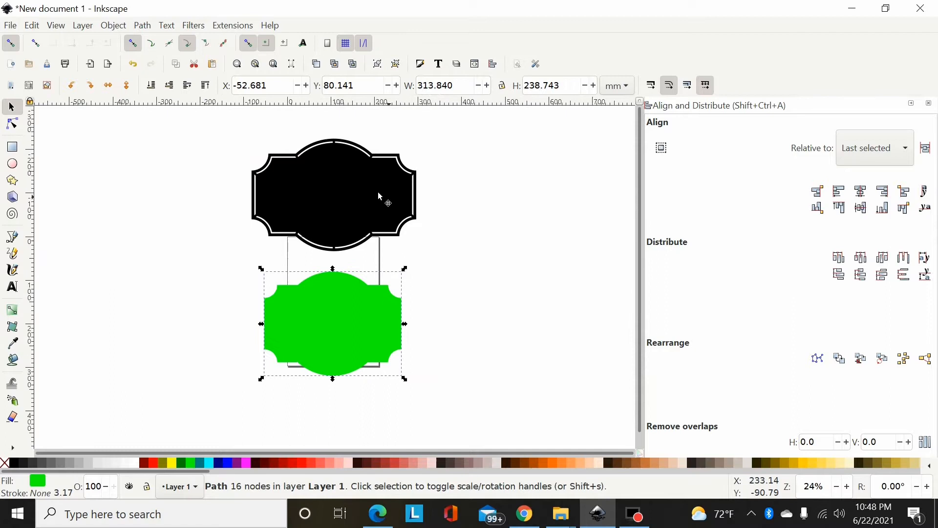
mouse_move(414, 368)
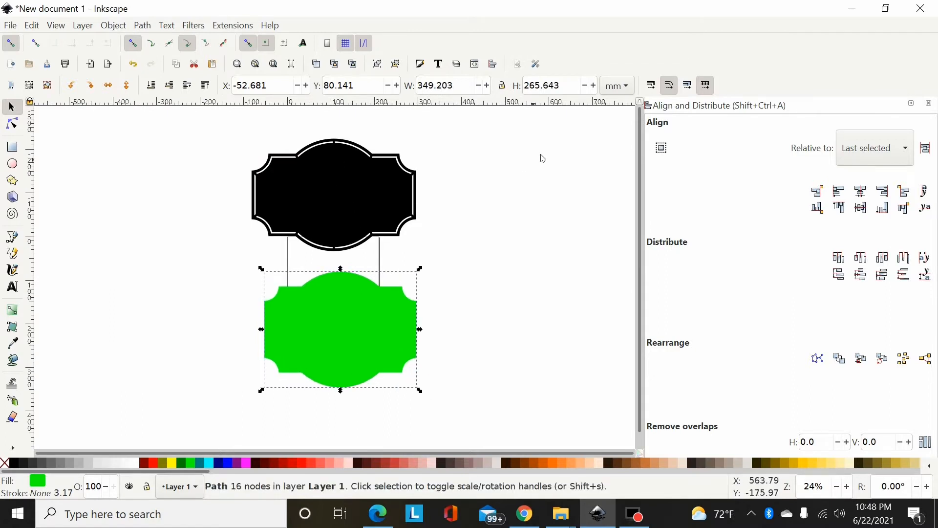
- Lock proportions and set the green shape's width to 15 inches, comparing to the frame
left_click(616, 85)
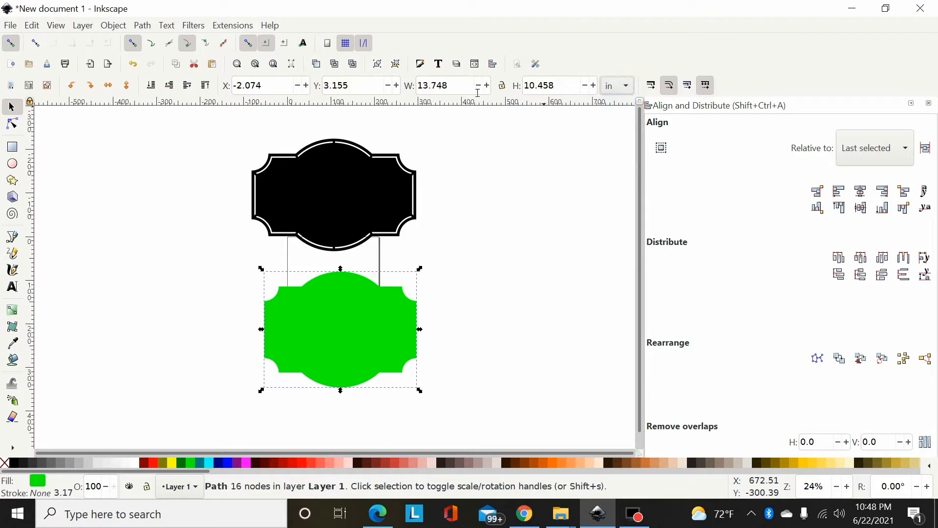
left_click(333, 191)
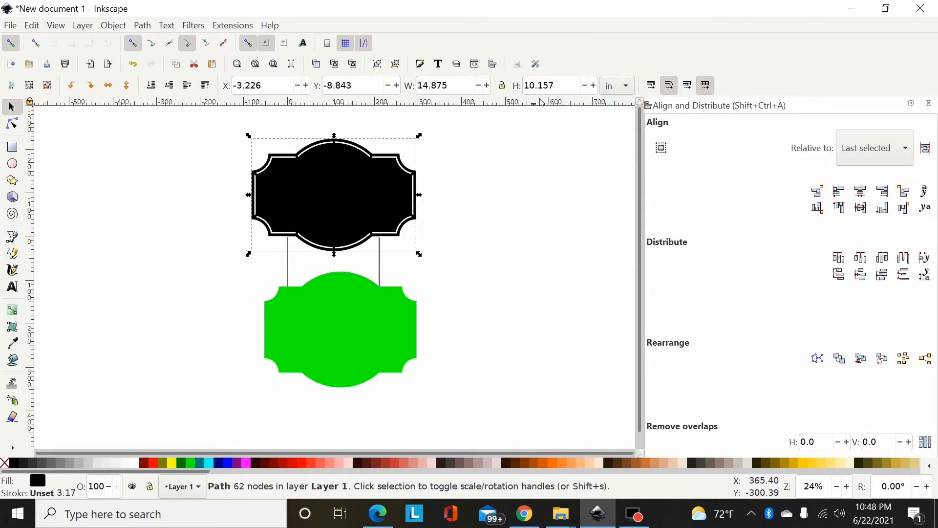
left_click(341, 329)
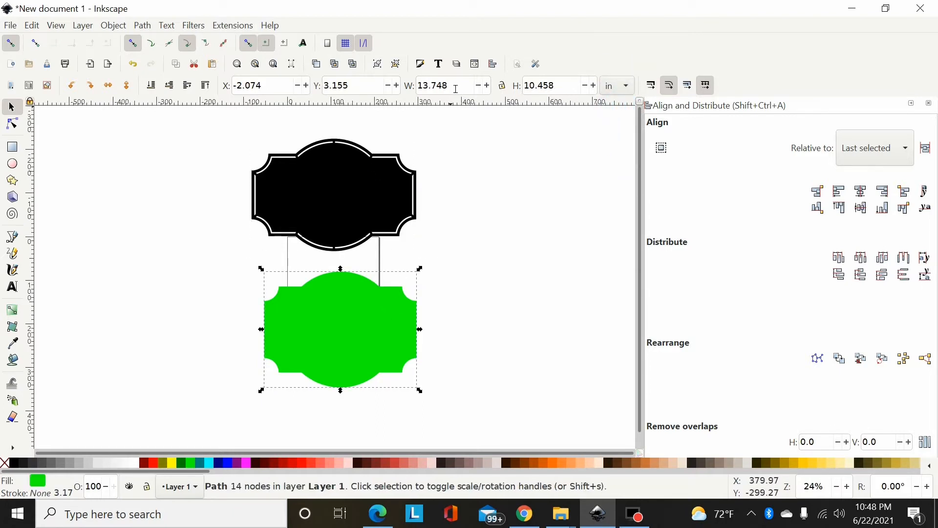
left_click(502, 85)
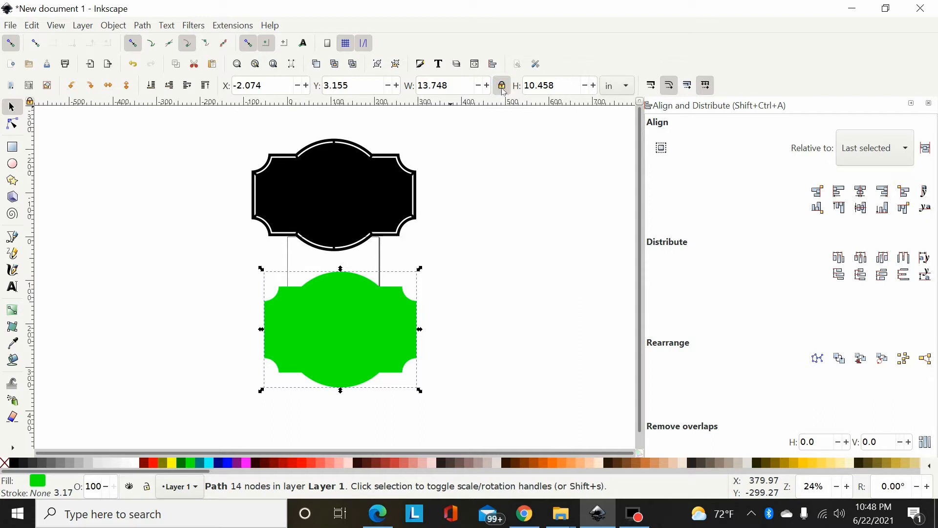
left_click(446, 85)
type("15.000")
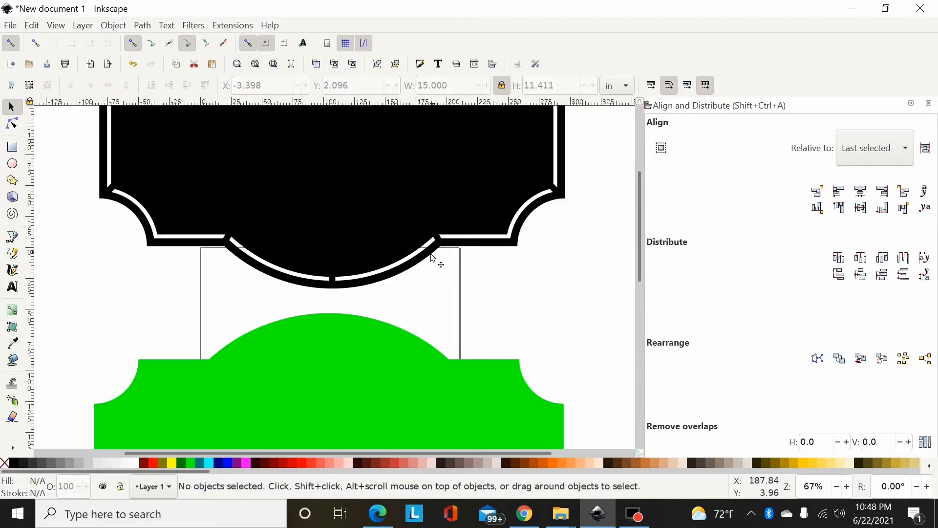
mouse_move(114, 185)
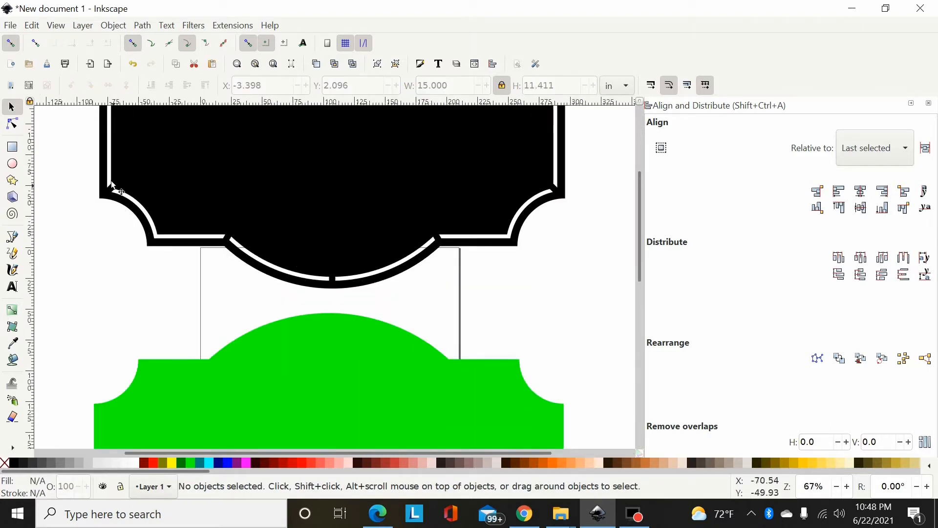
mouse_move(586, 166)
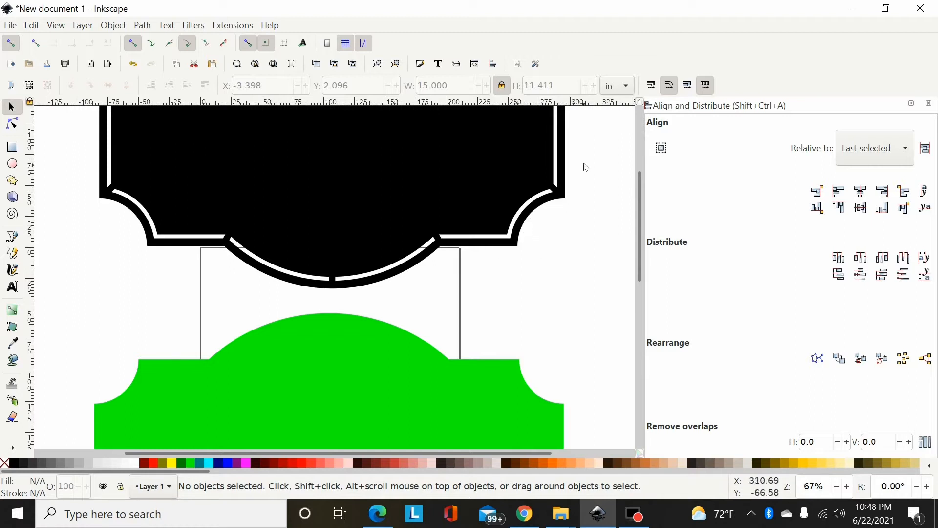
scroll("down", 3)
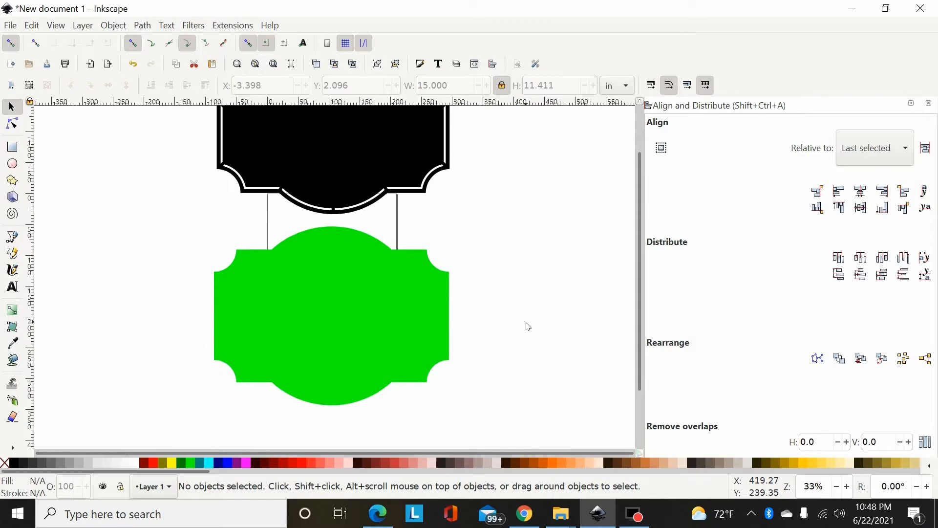
- Fill the merged shape blue briefly, then set its fill to none
left_click(447, 311)
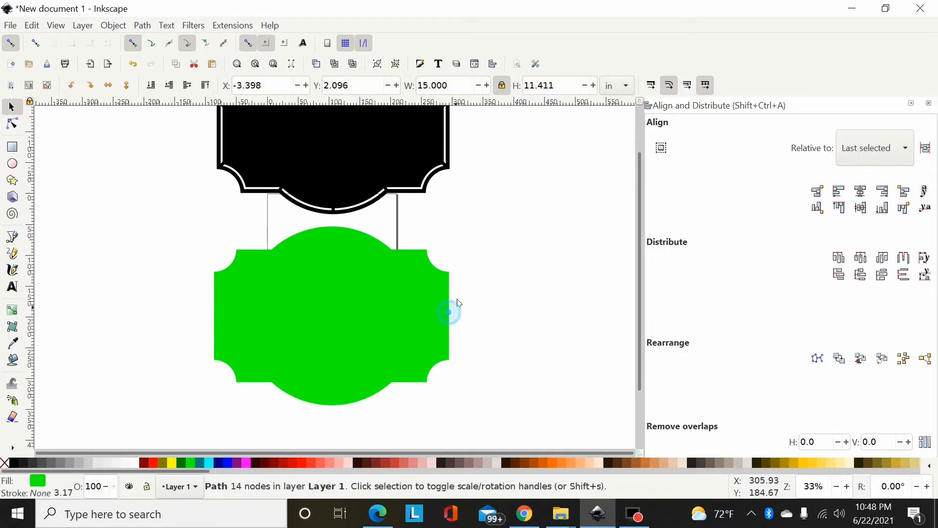
left_click(413, 288)
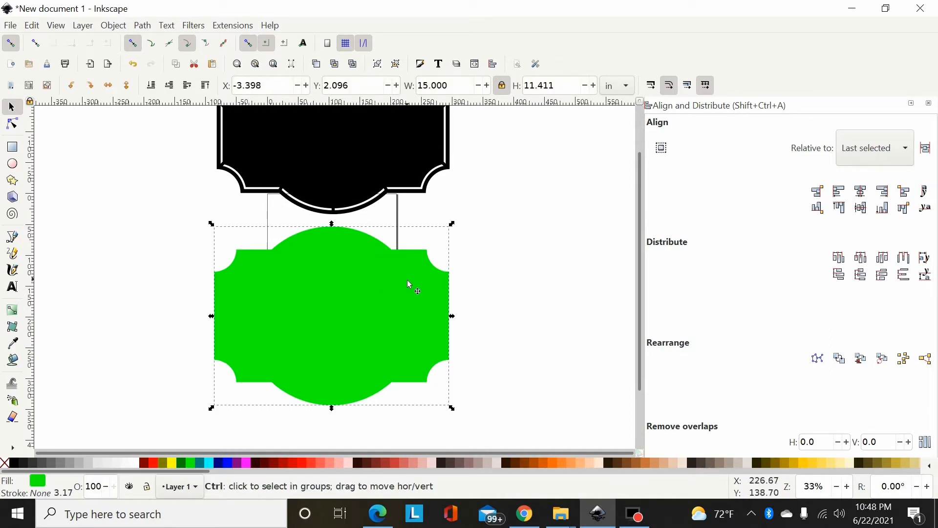
mouse_move(233, 464)
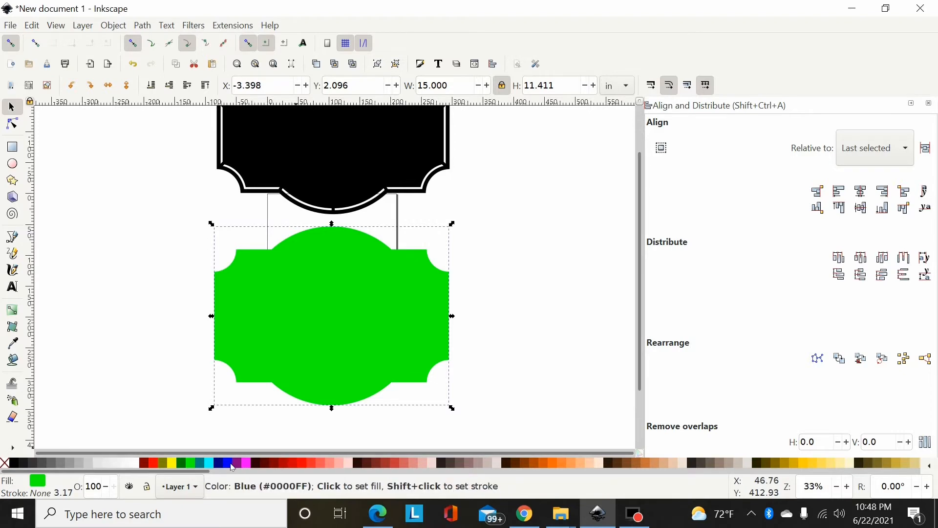
left_click(232, 463)
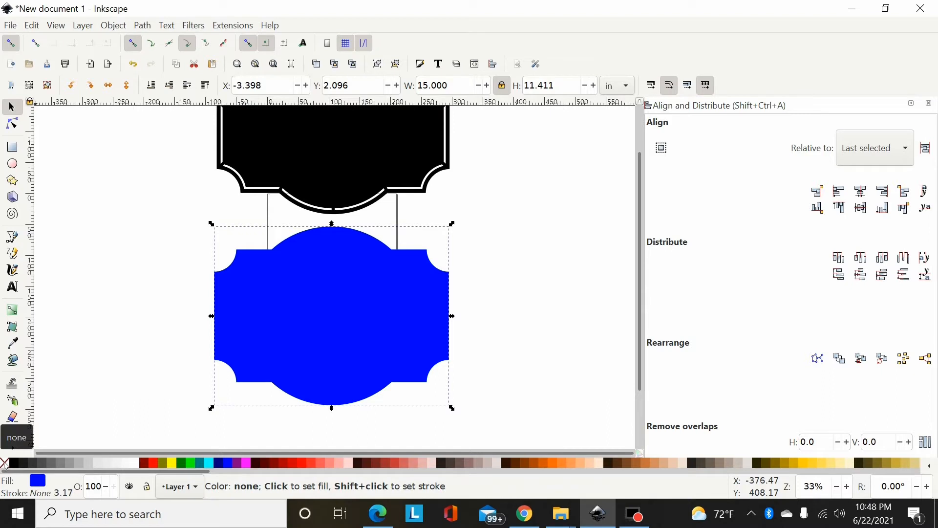
left_click(210, 463)
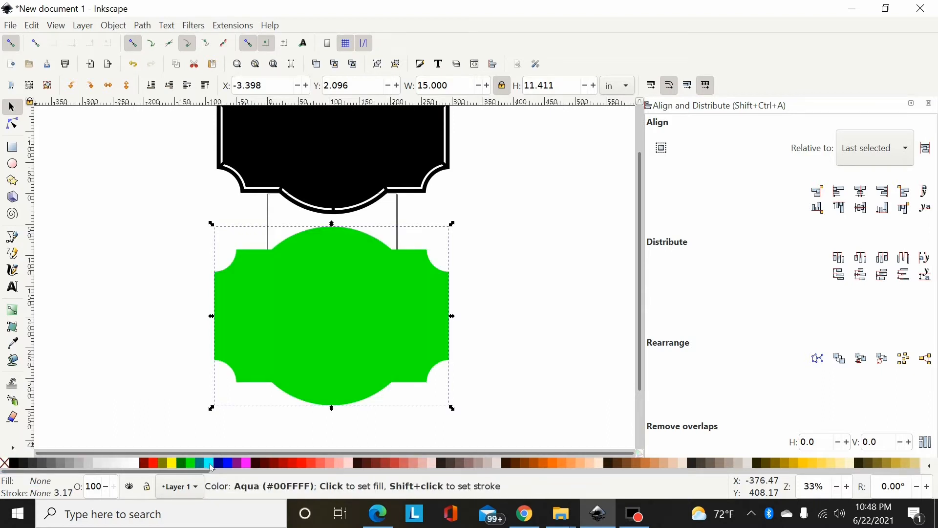
mouse_move(155, 463)
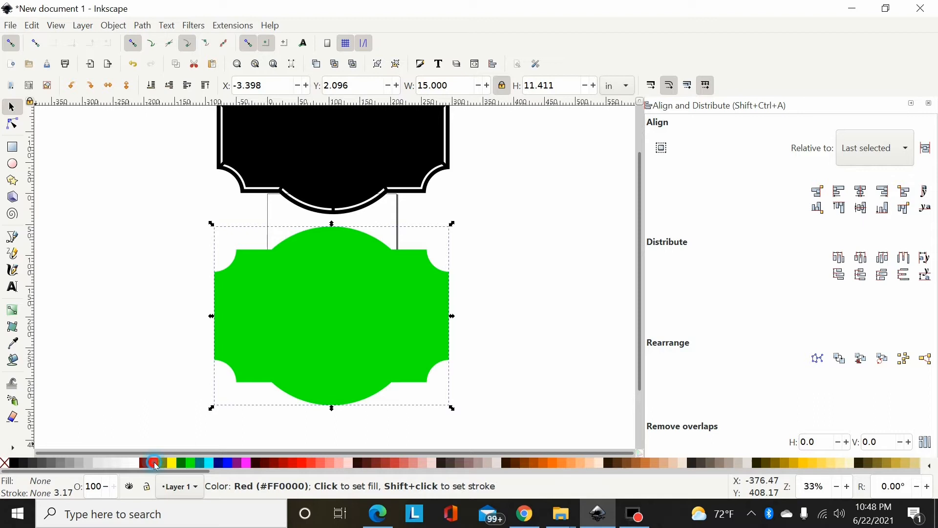
- Give the shape a red stroke with a width of 0.625 inches
left_click(154, 463)
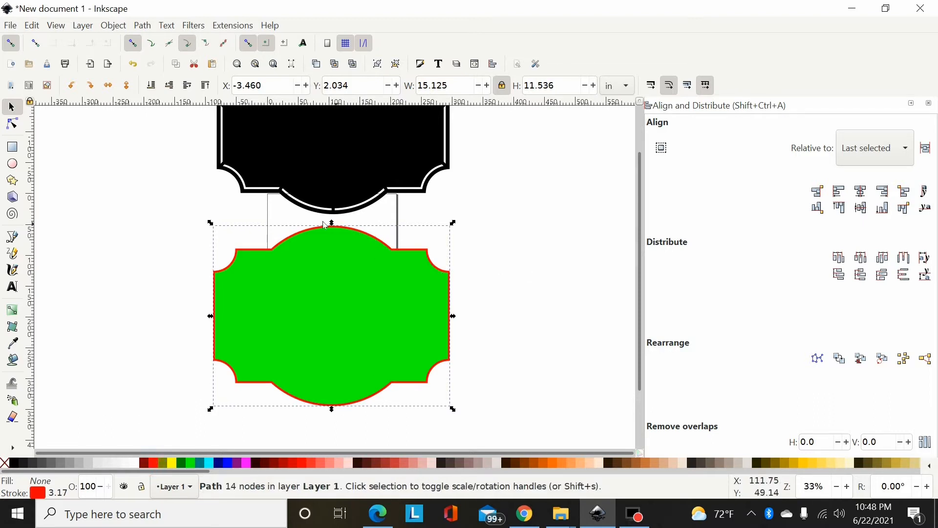
mouse_move(694, 416)
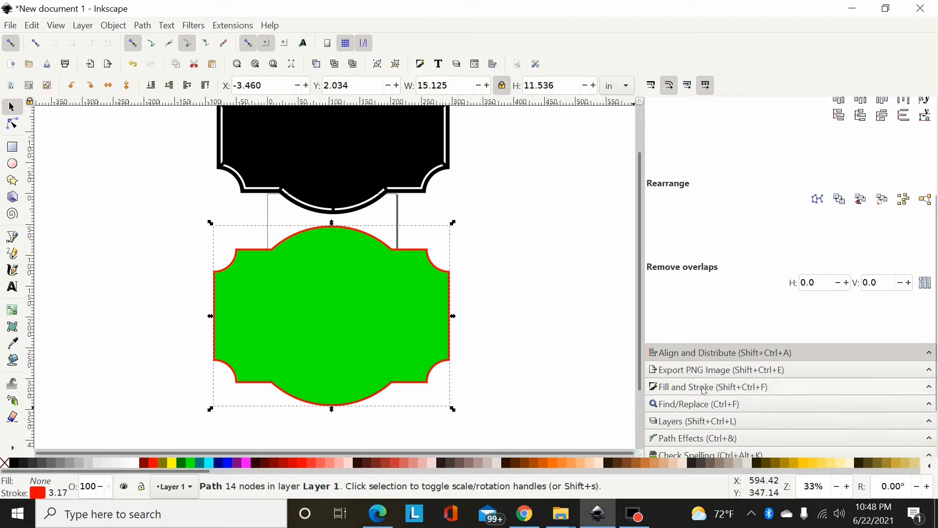
left_click(713, 387)
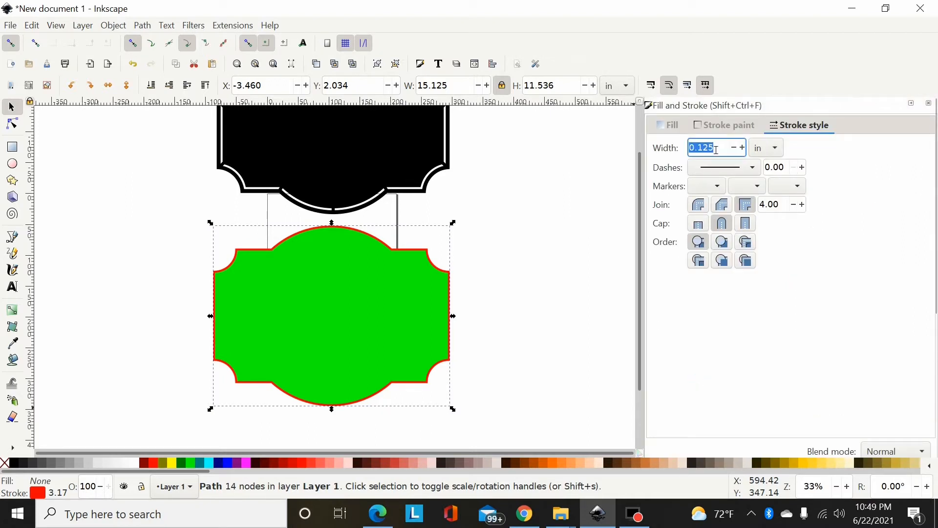
mouse_move(710, 150)
type("0.")
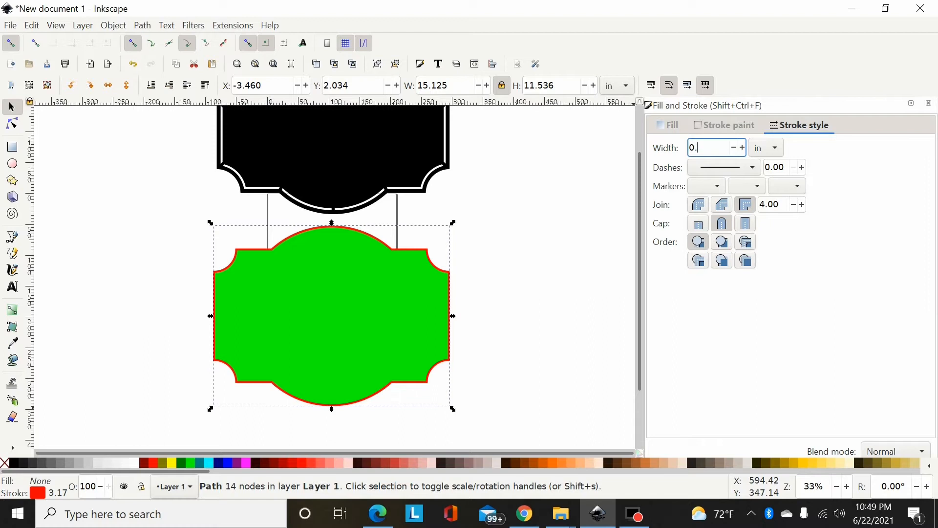
type("625")
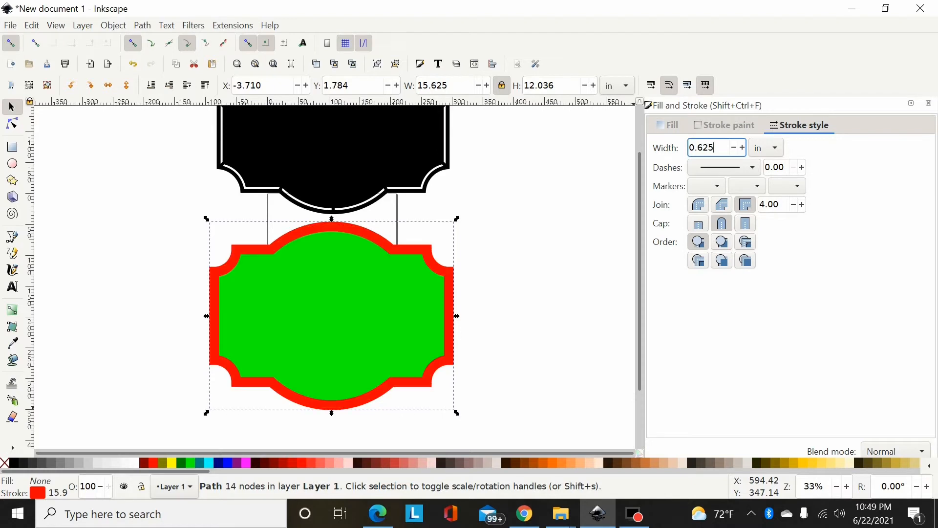
mouse_move(504, 181)
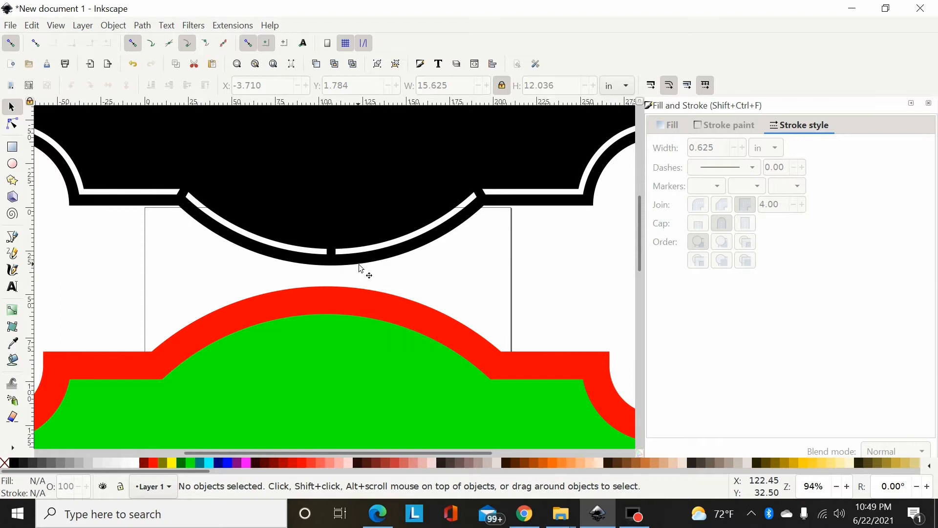
mouse_move(368, 250)
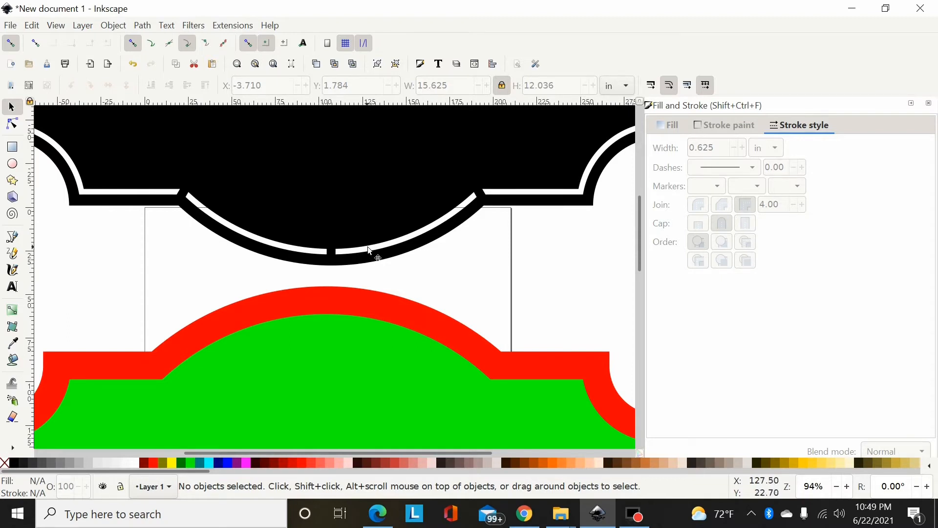
mouse_move(431, 216)
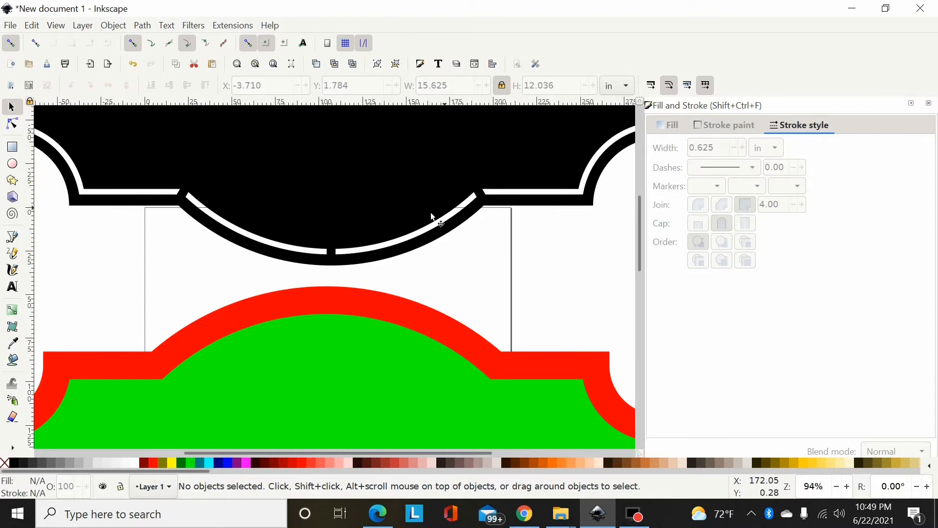
mouse_move(563, 316)
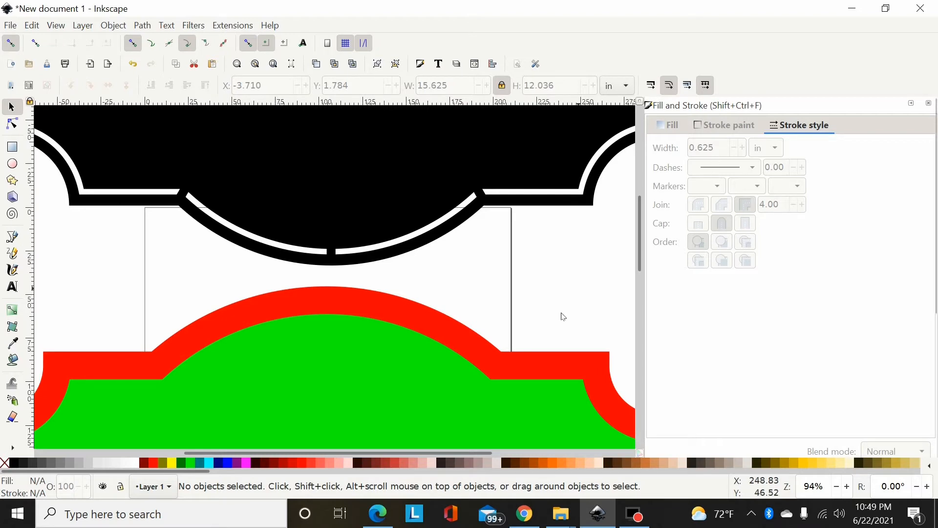
mouse_move(485, 365)
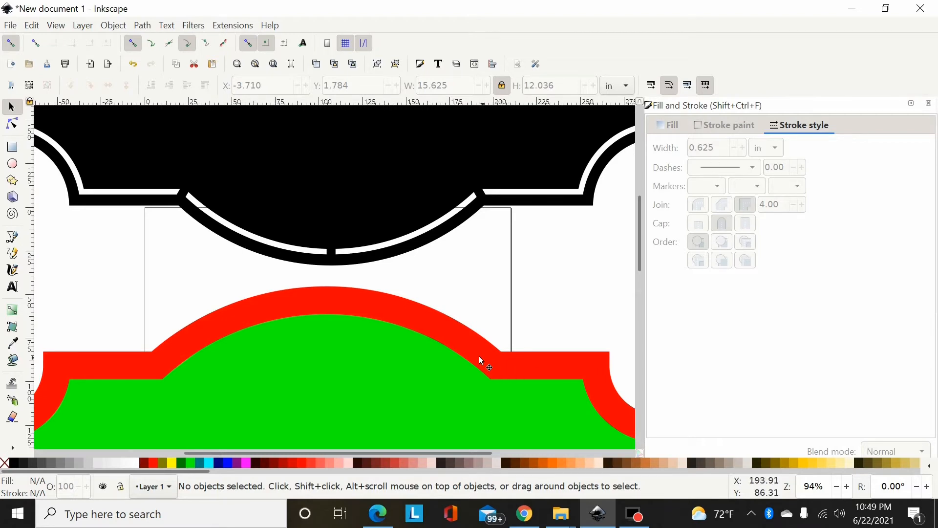
mouse_move(474, 364)
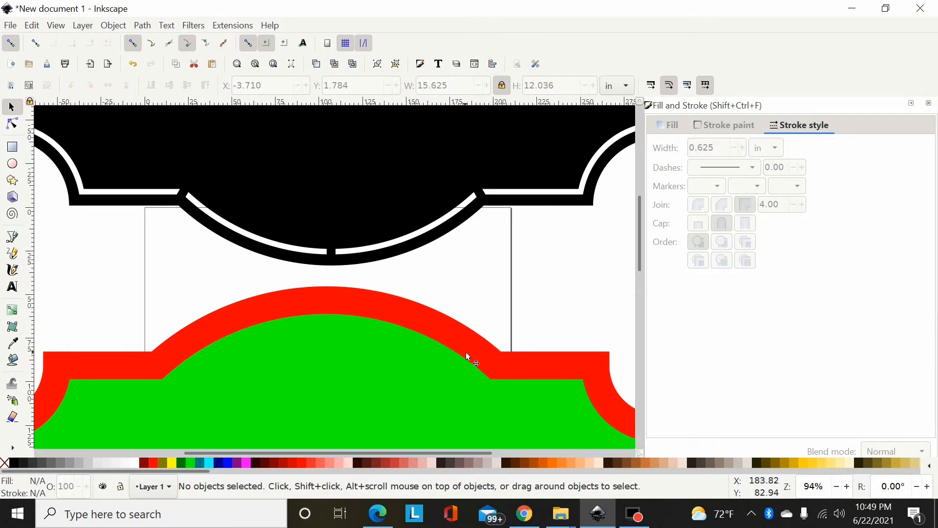
- Select the red-outlined shape and adjust its opacity in Fill and Stroke
scroll("down", 3)
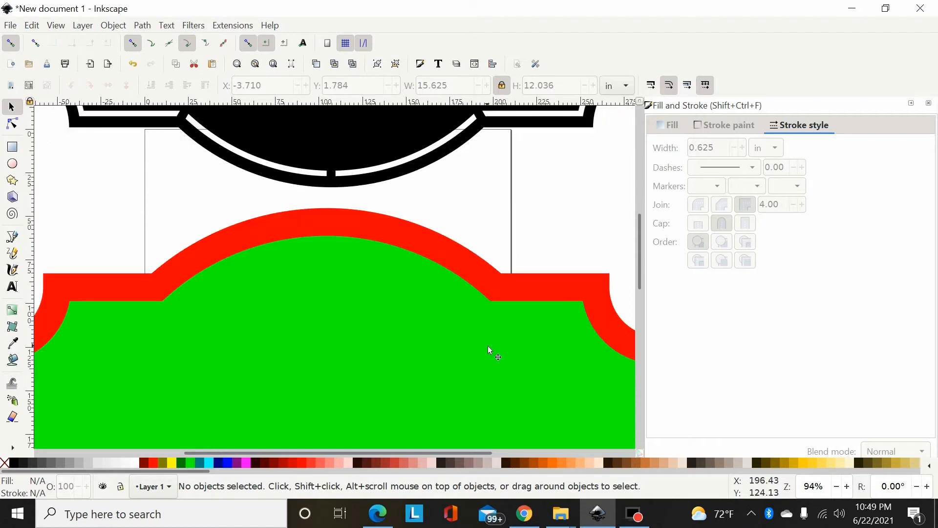
left_click(507, 297)
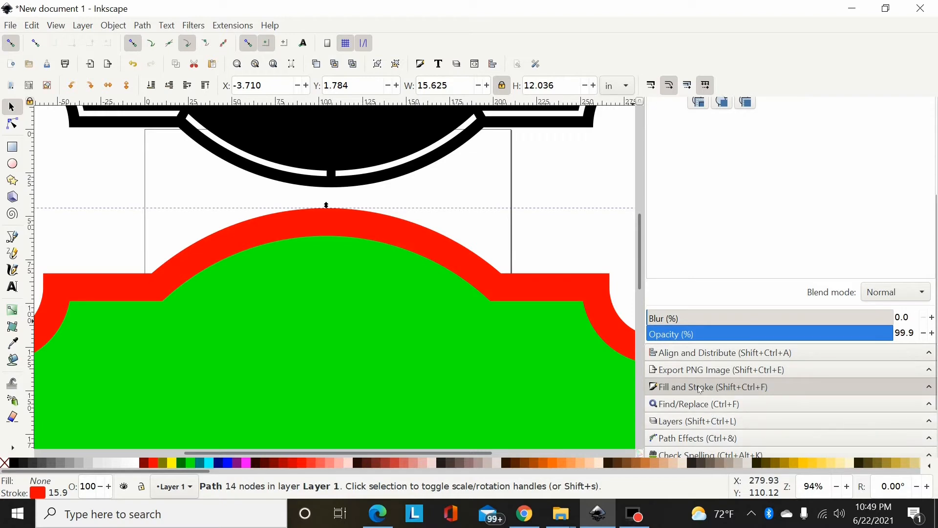
mouse_move(713, 385)
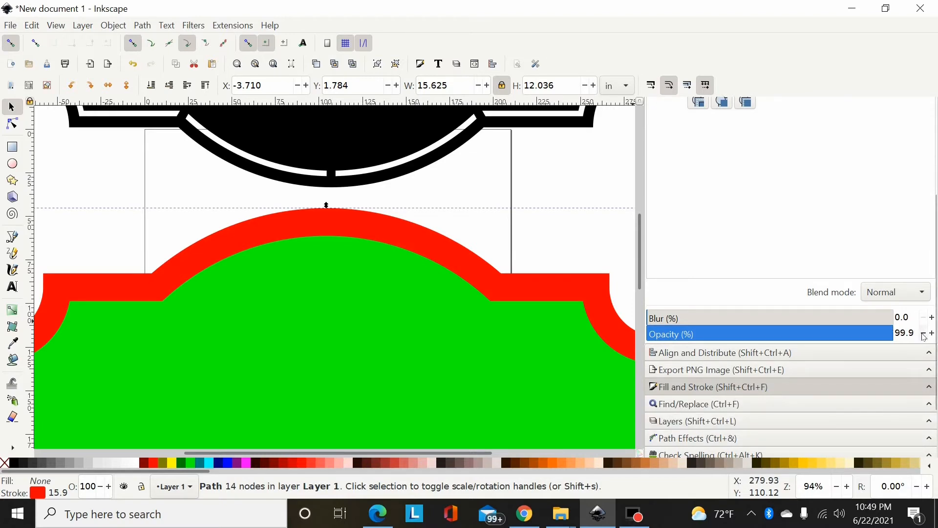
left_click(923, 336)
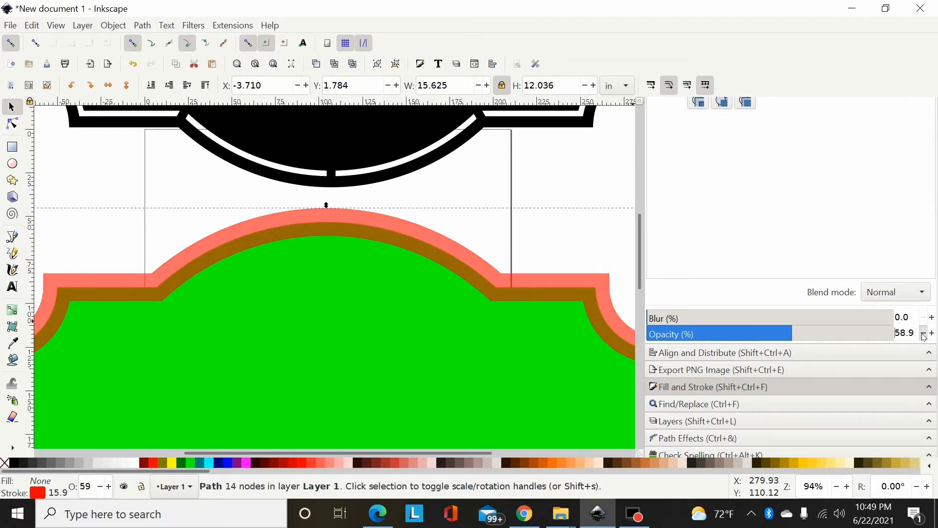
left_click(490, 286)
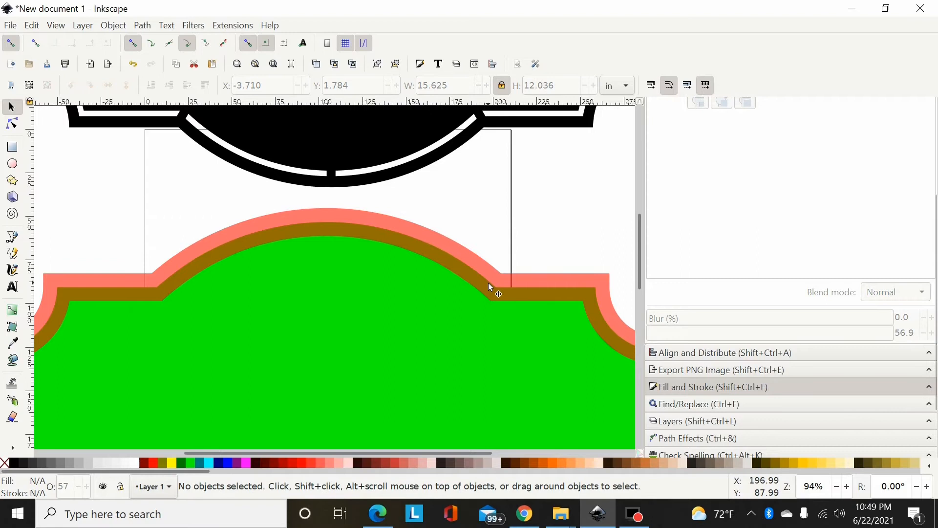
mouse_move(485, 283)
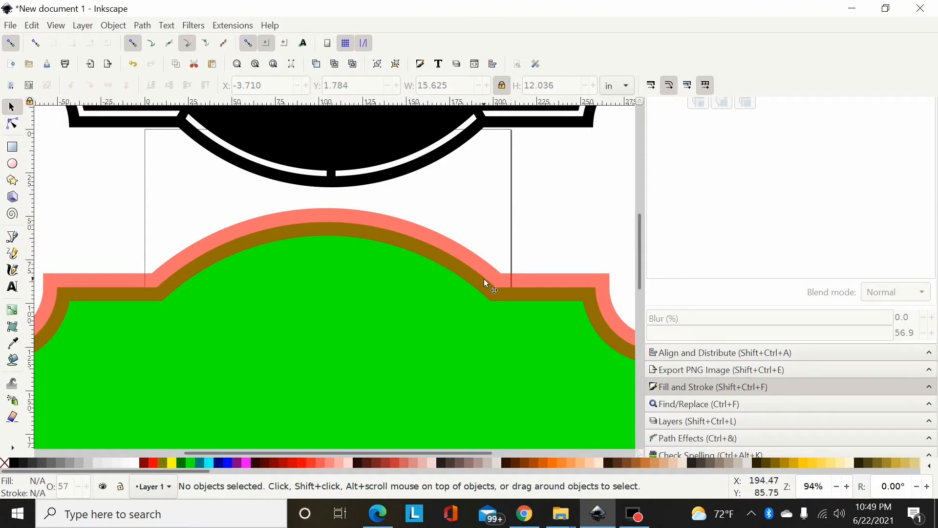
mouse_move(479, 289)
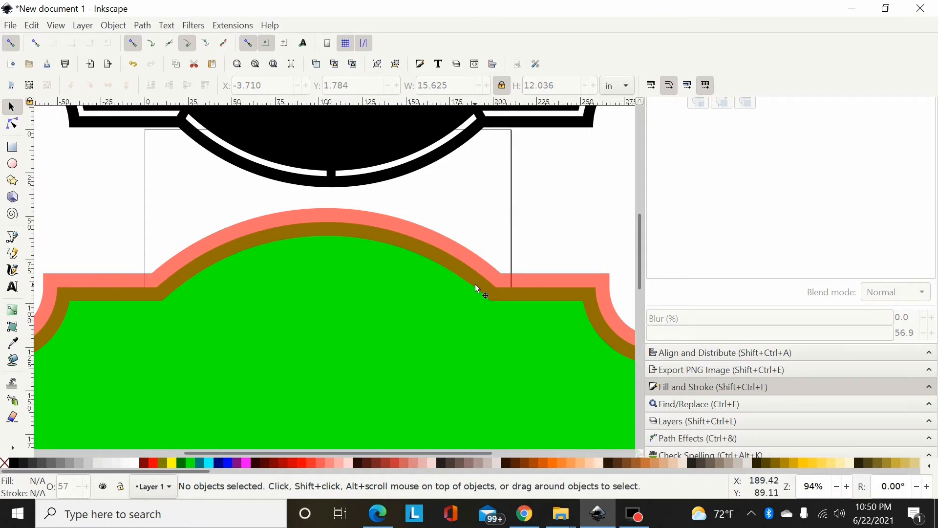
mouse_move(485, 269)
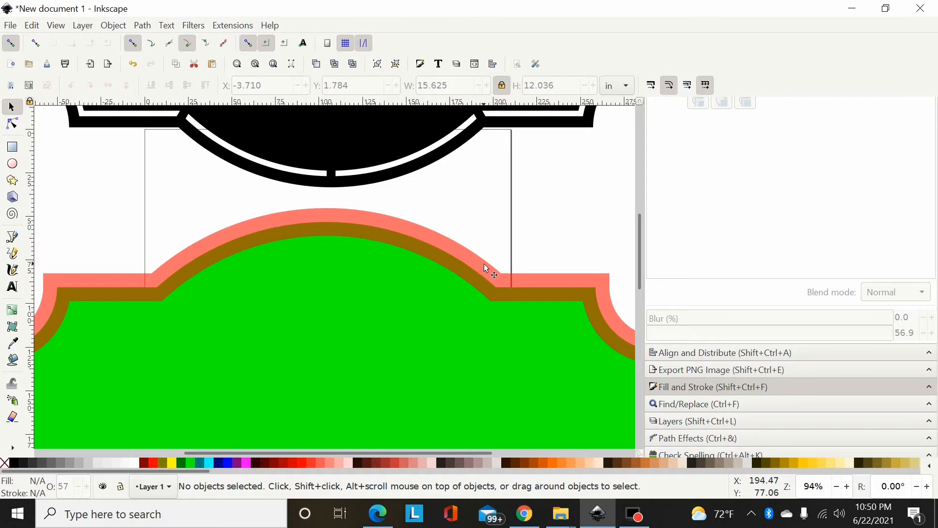
mouse_move(455, 305)
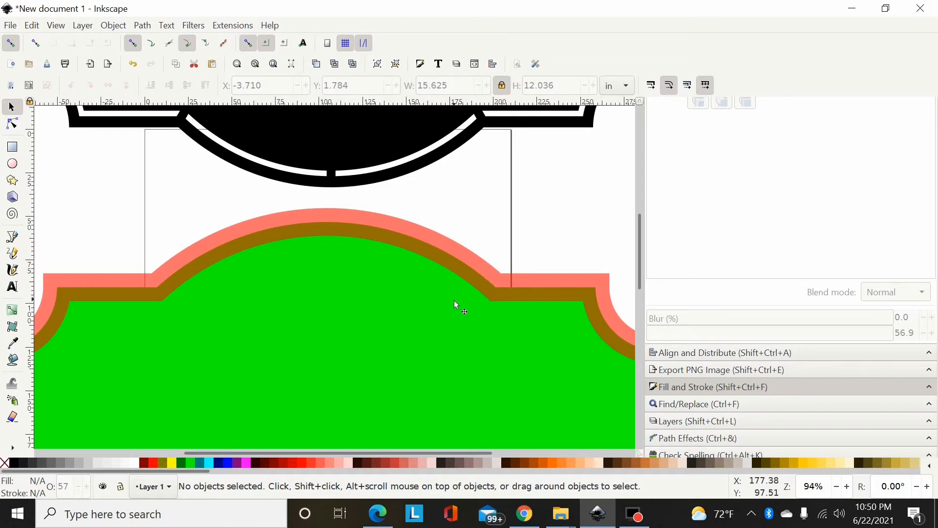
left_click(710, 387)
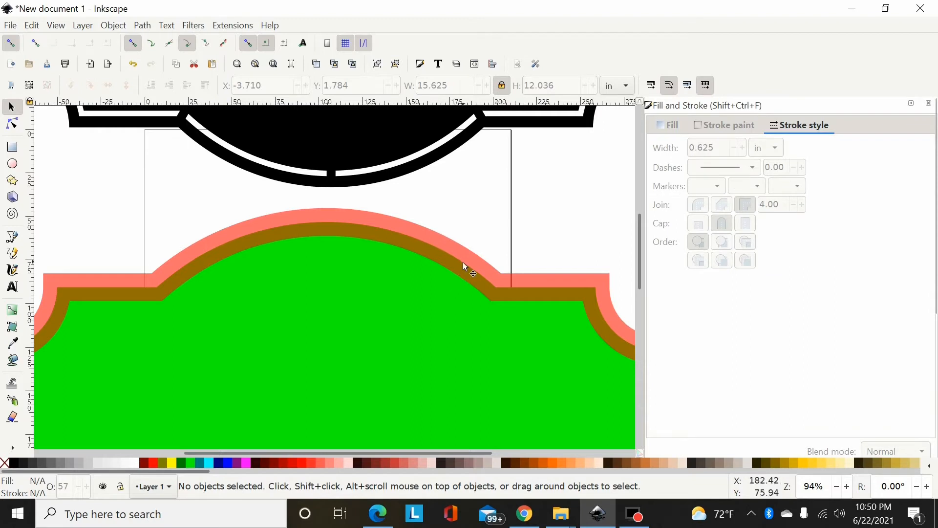
mouse_move(468, 278)
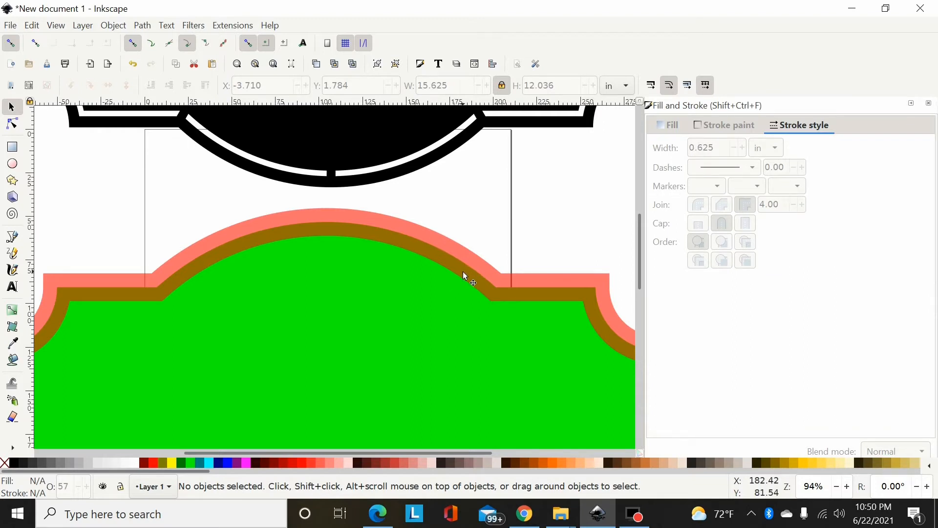
mouse_move(410, 161)
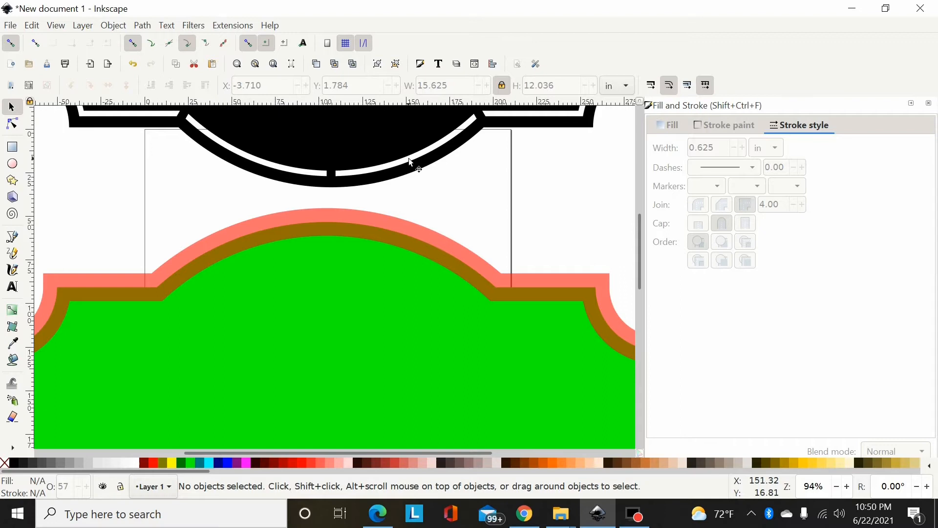
mouse_move(421, 174)
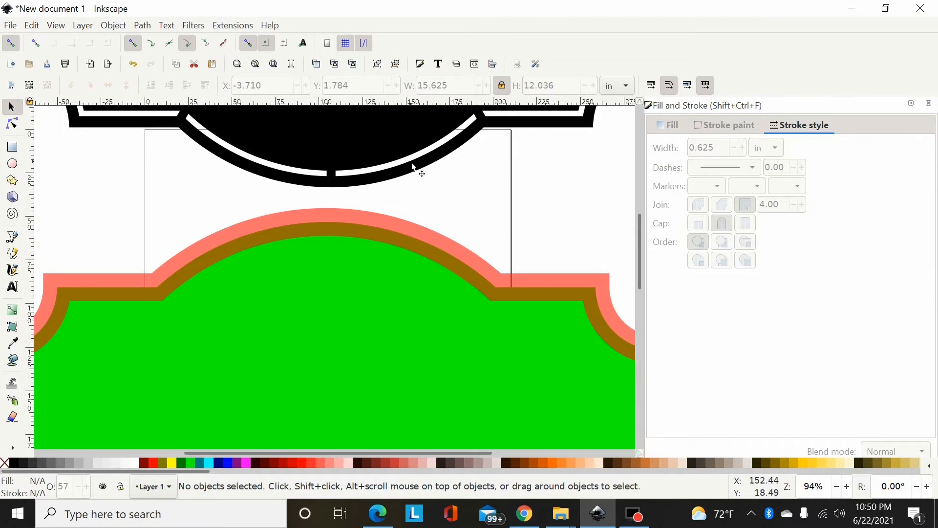
mouse_move(677, 173)
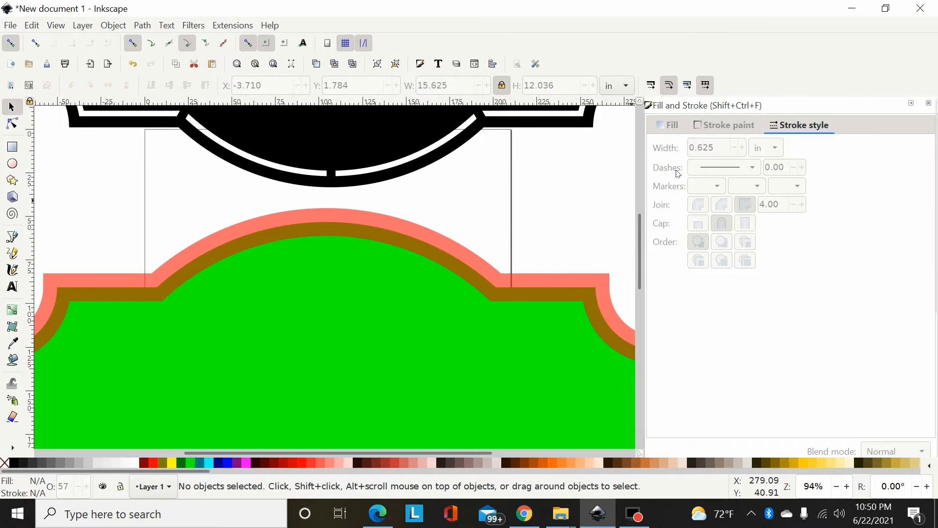
- Raise the outlined shape's opacity to 100%, then deselect and zoom out
scroll("down", 3)
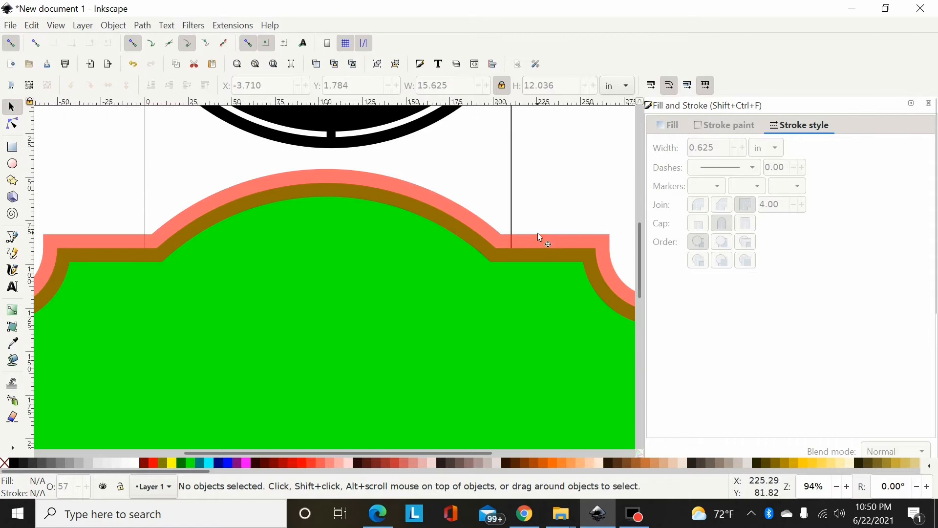
left_click(326, 179)
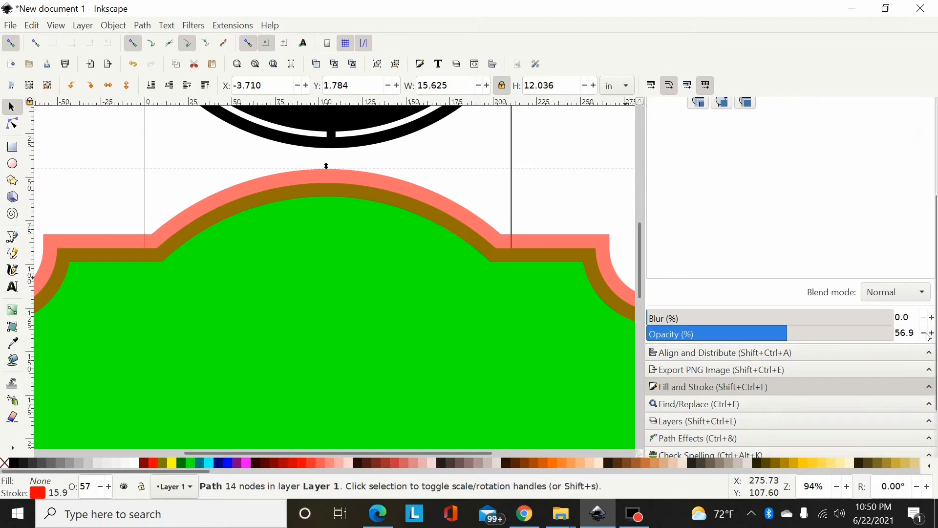
left_click(931, 331)
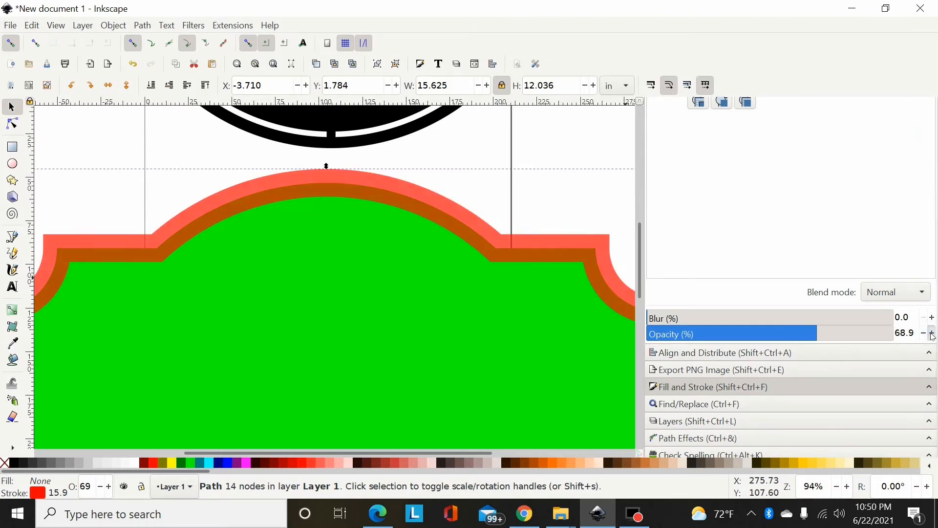
left_click(932, 331)
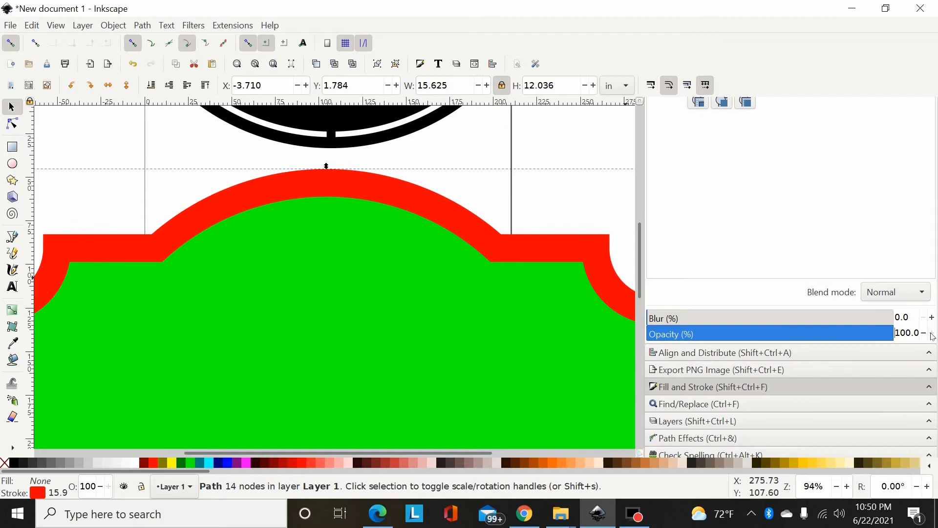
left_click(501, 244)
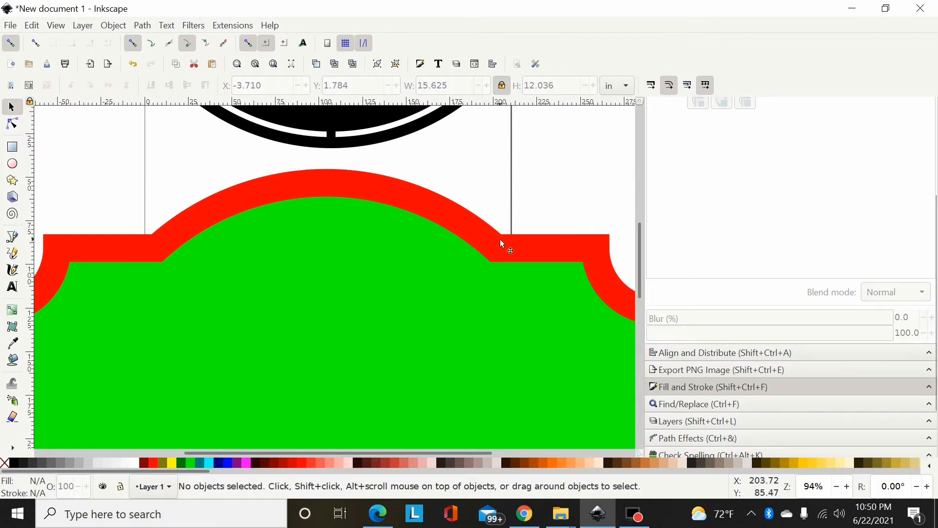
scroll("down", 3)
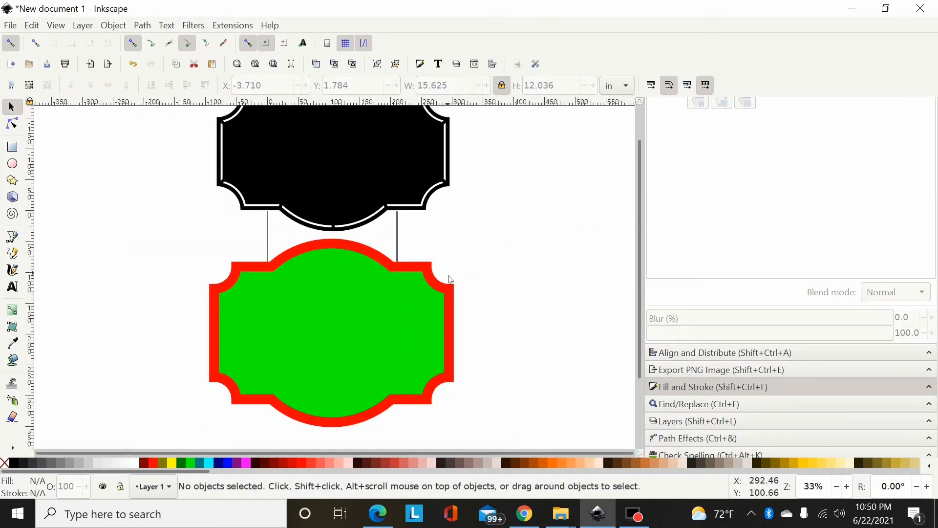
- Convert the red stroke to a path, break it apart, and fill the outer ring green
left_click(331, 333)
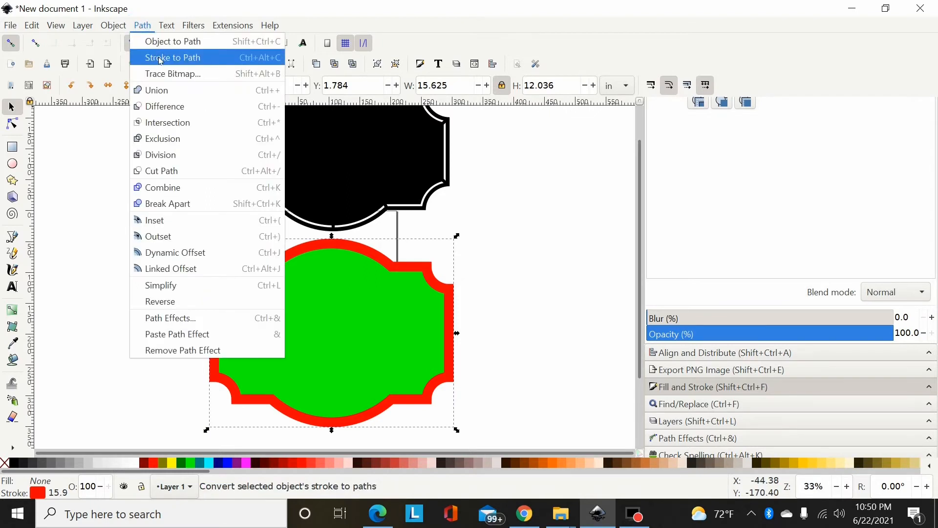
left_click(172, 57)
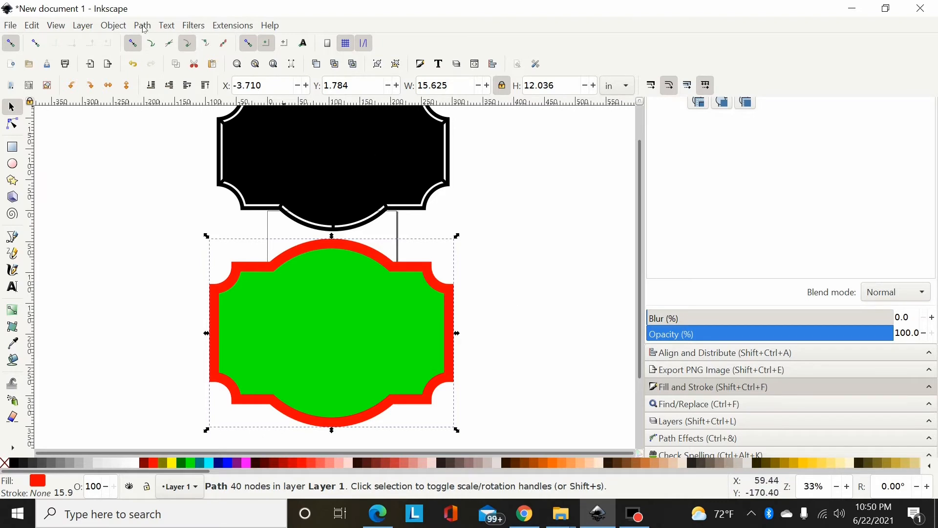
left_click(142, 25)
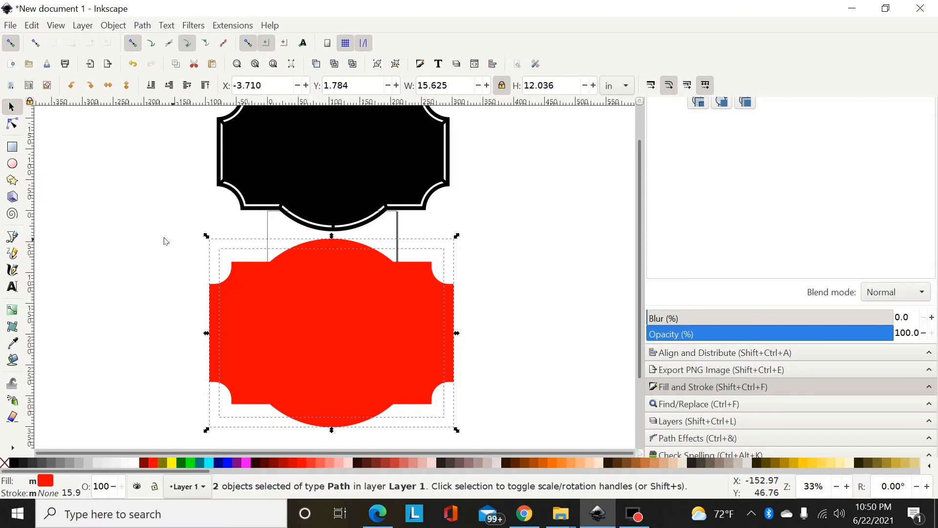
mouse_move(230, 303)
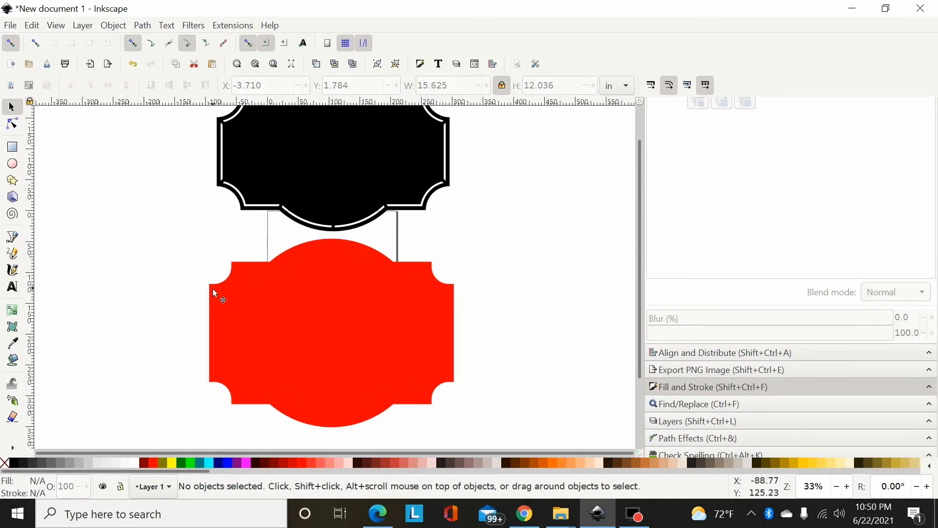
left_click(332, 329)
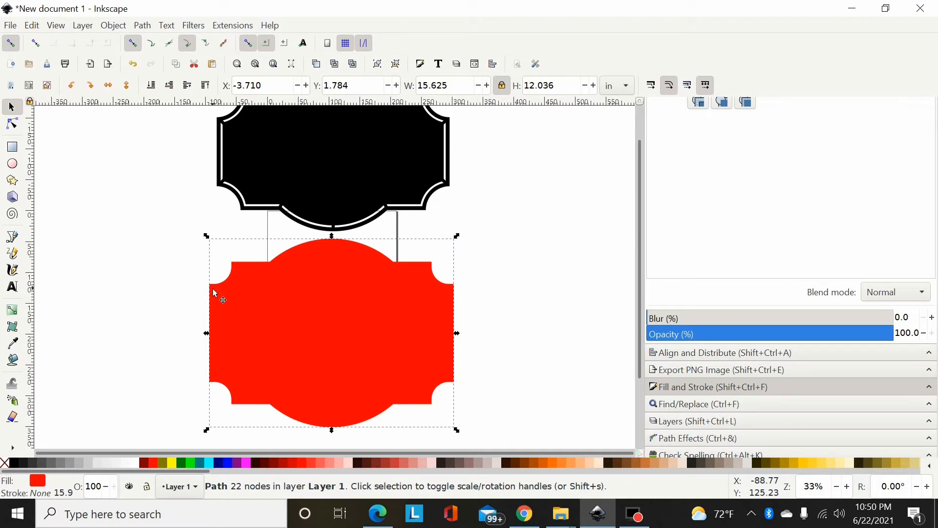
mouse_move(517, 325)
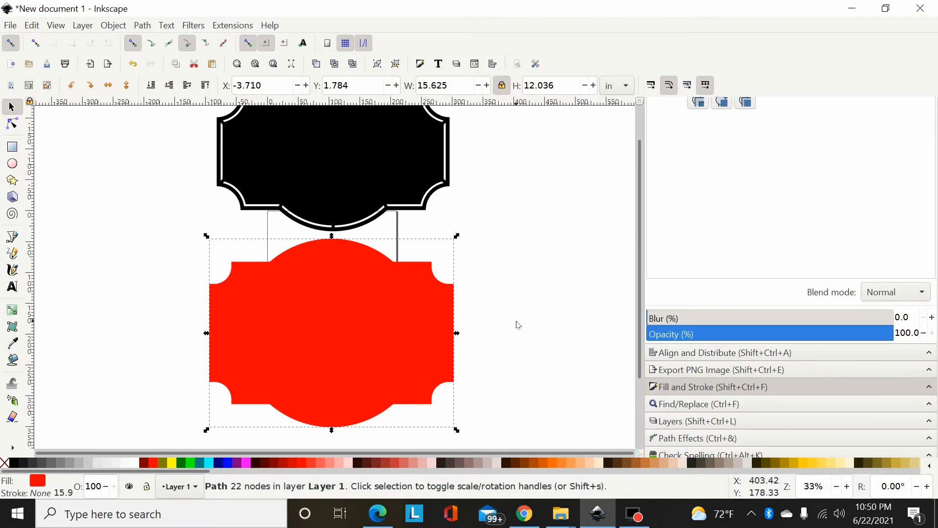
left_click(191, 463)
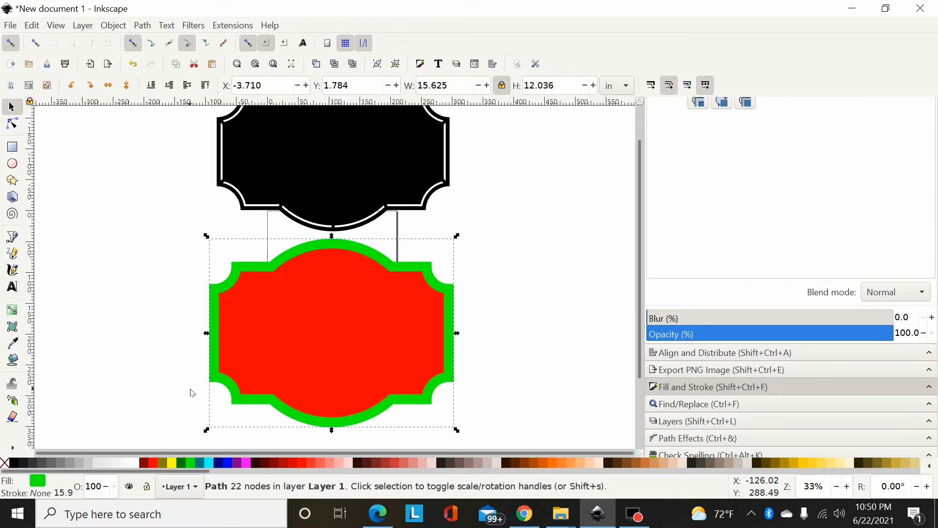
mouse_move(267, 270)
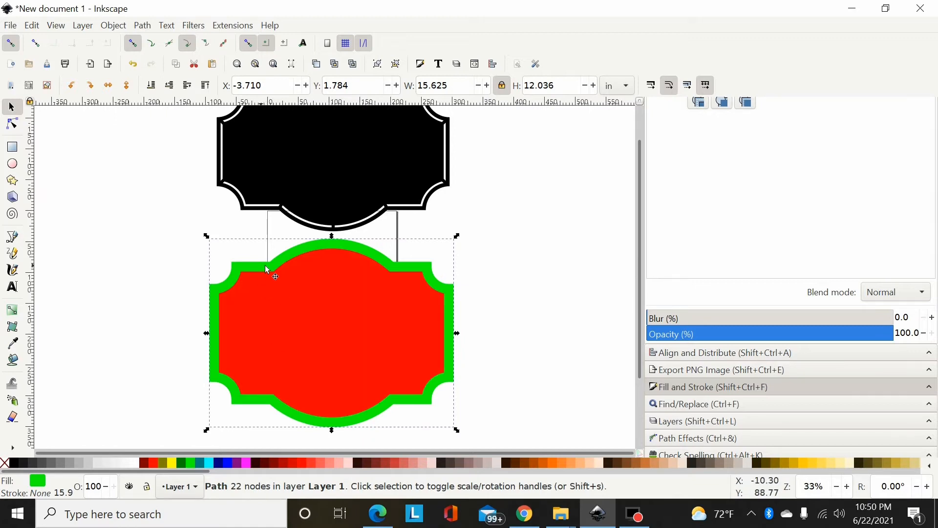
mouse_move(437, 278)
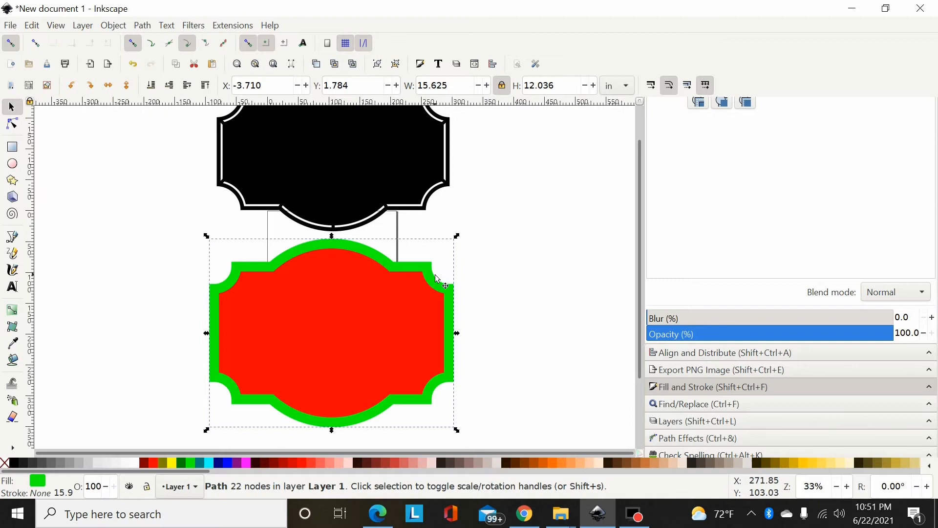
- Give the inner shape a 0.125-inch blue stroke and convert it to a path
left_click(478, 278)
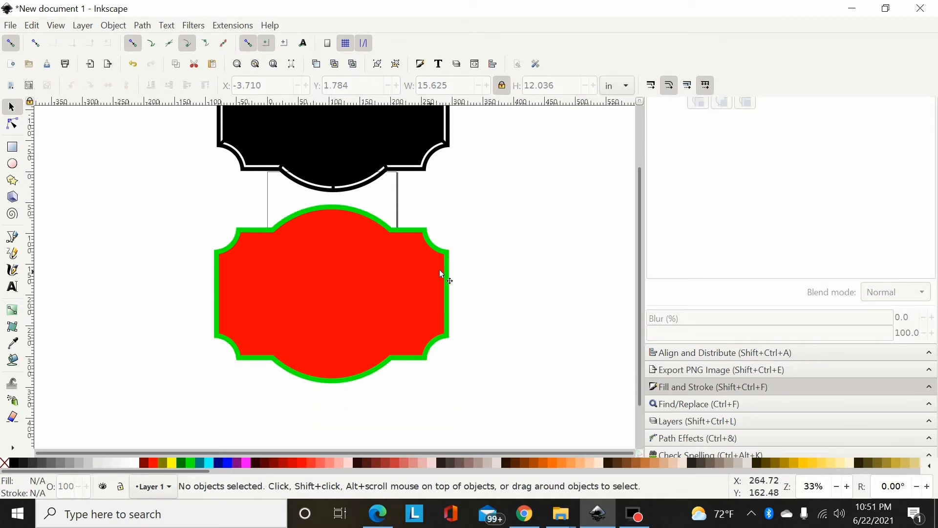
left_click(329, 293)
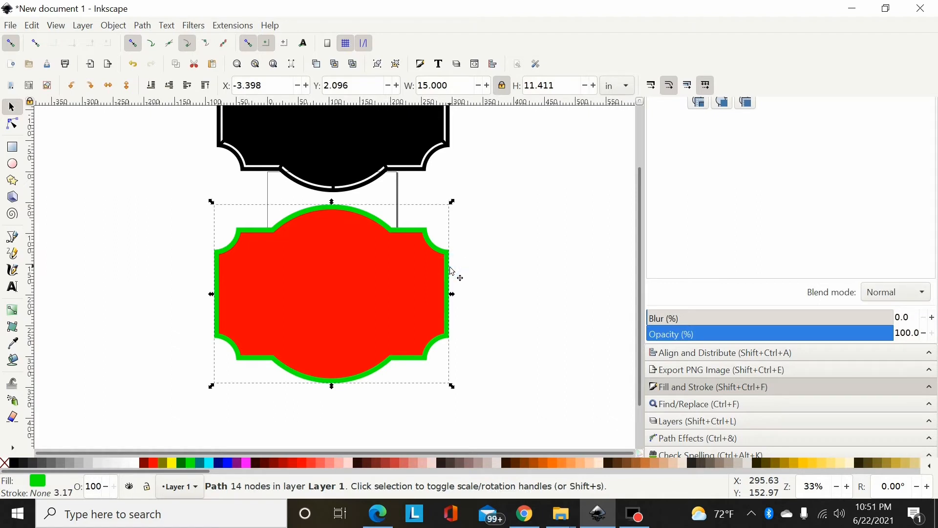
mouse_move(430, 270)
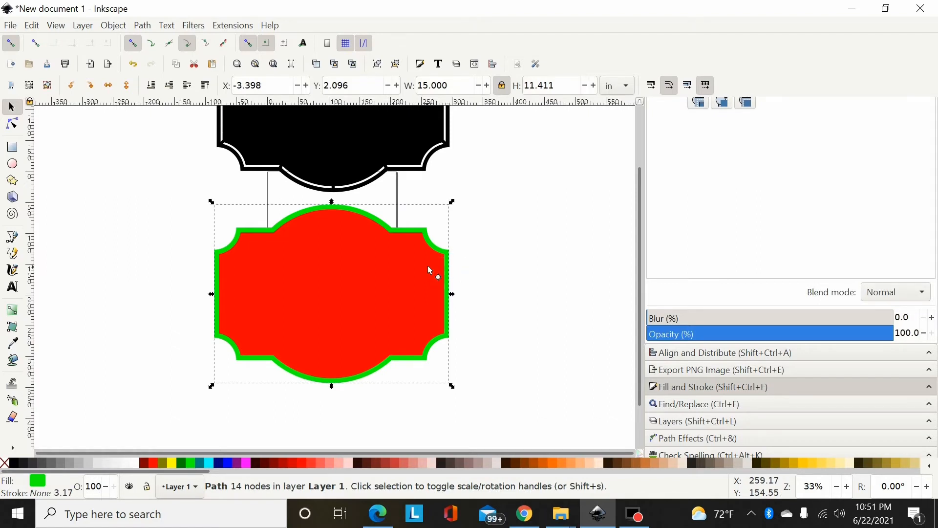
mouse_move(311, 236)
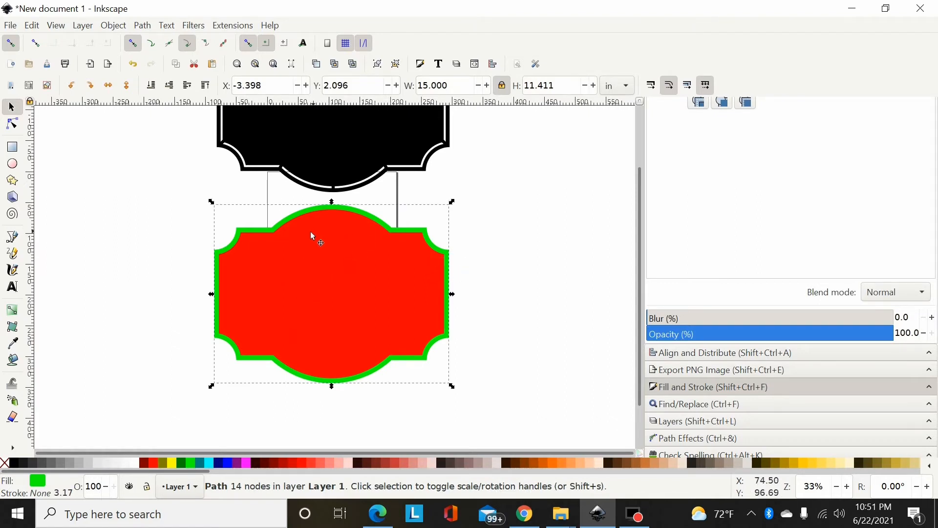
mouse_move(503, 259)
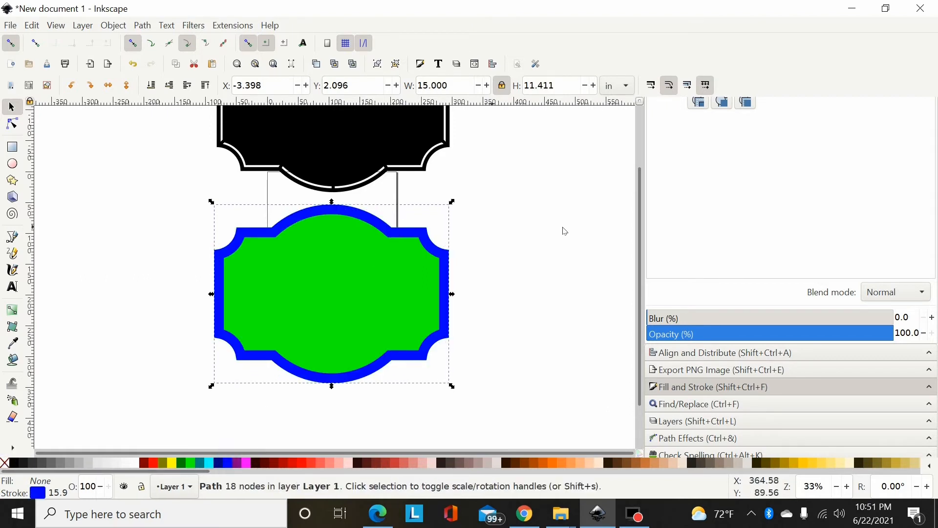
mouse_move(746, 274)
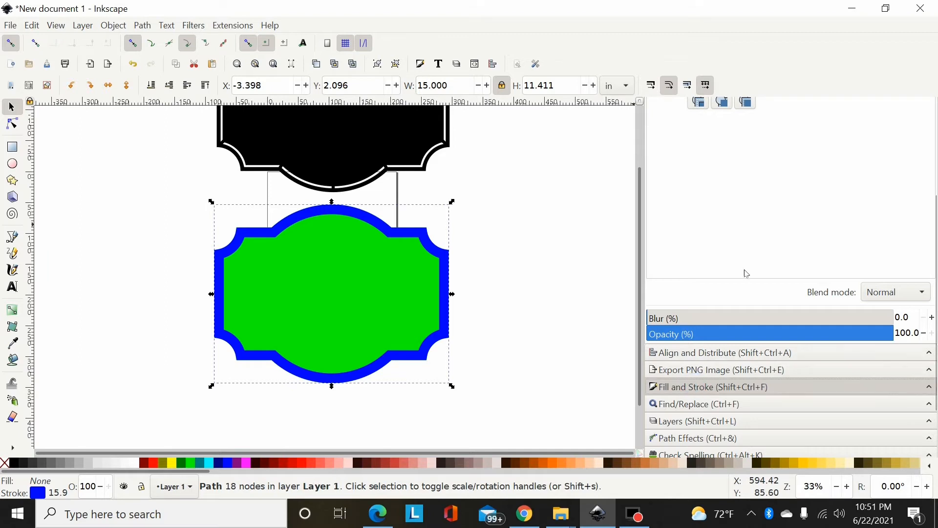
left_click(710, 387)
type("0.125")
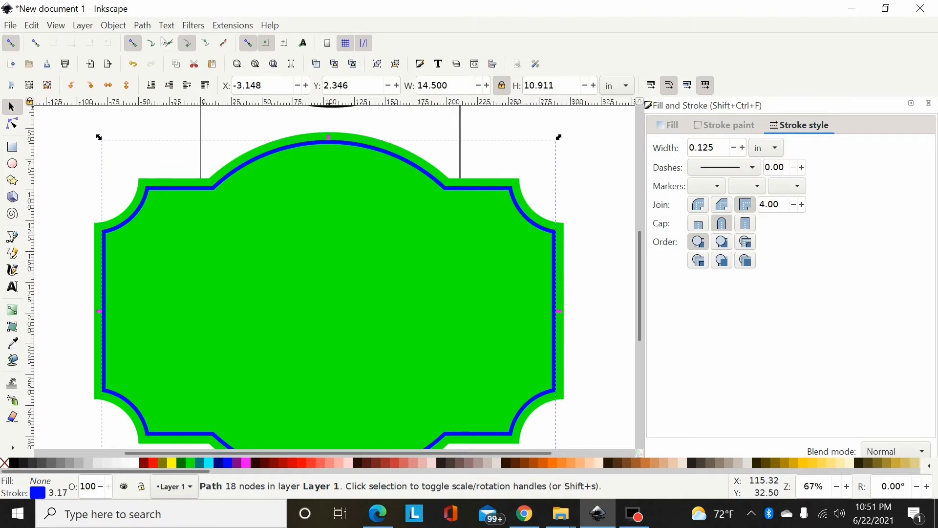
left_click(141, 25)
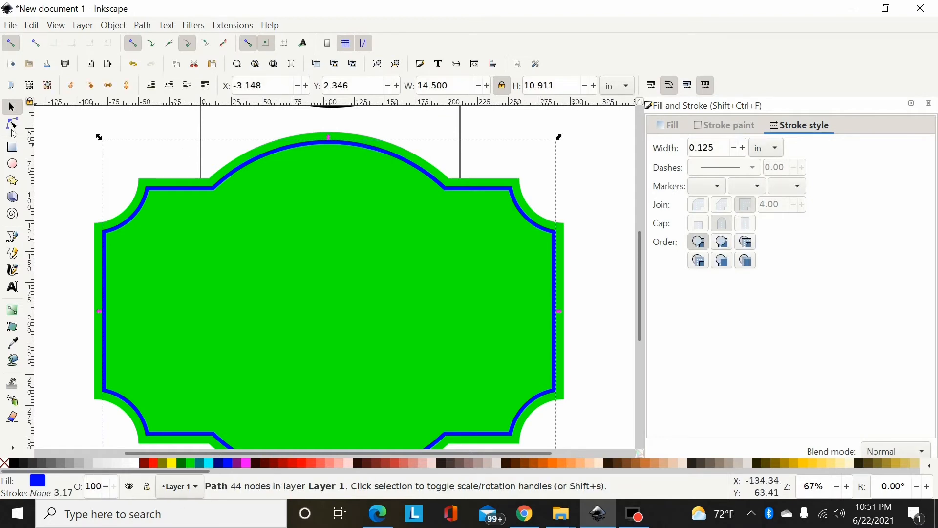
- Draw a thin red bar centred vertically on the green shape and offset a copy
left_click(11, 123)
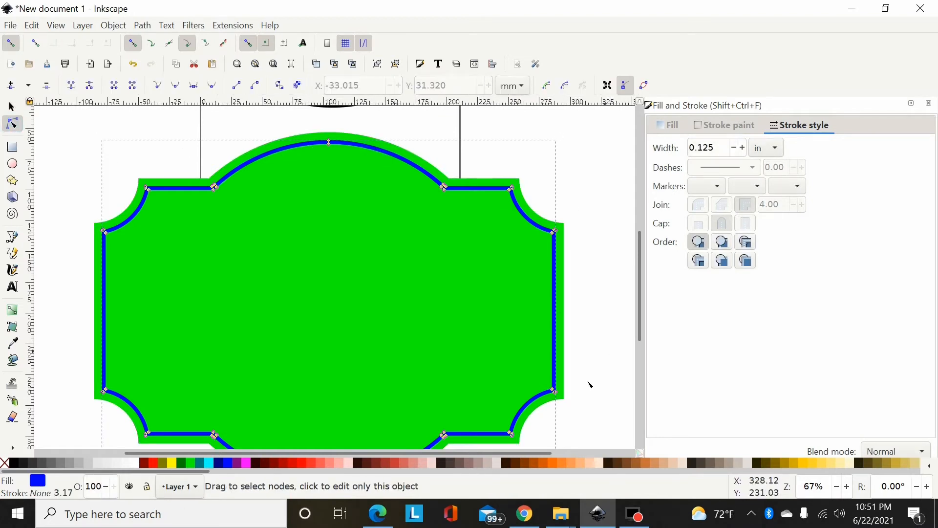
left_click(10, 106)
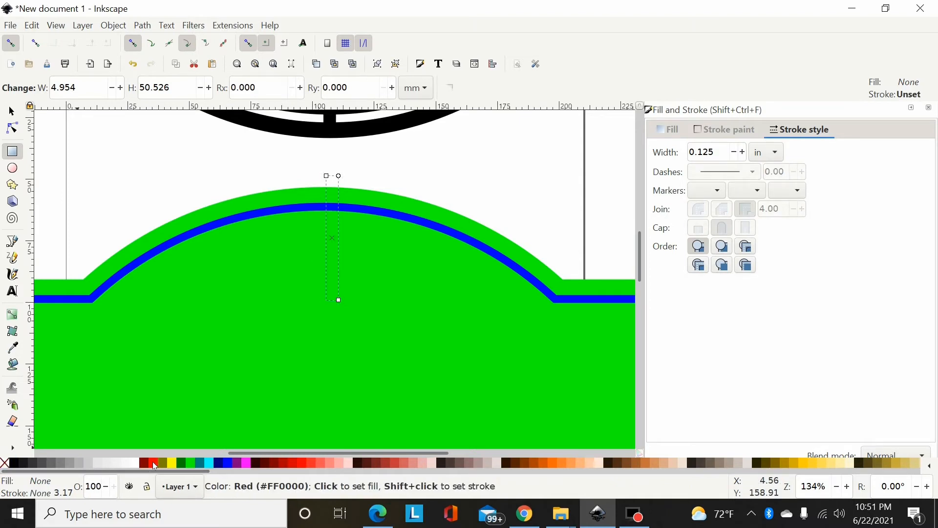
left_click(153, 463)
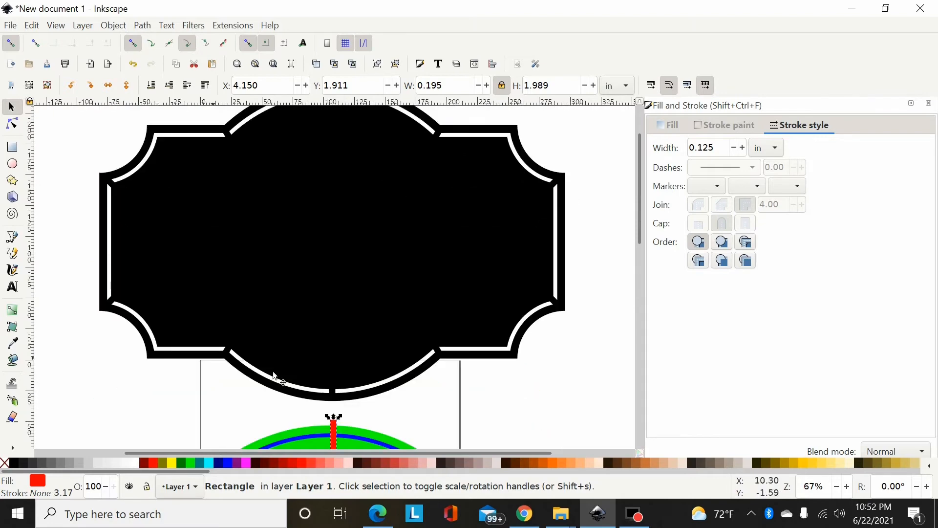
scroll("down", 3)
type("0.200")
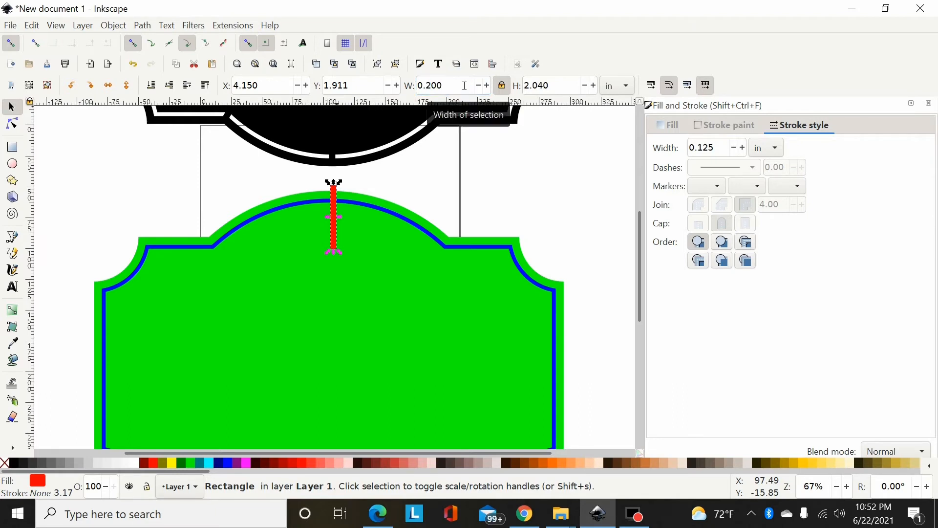
scroll("down", 3)
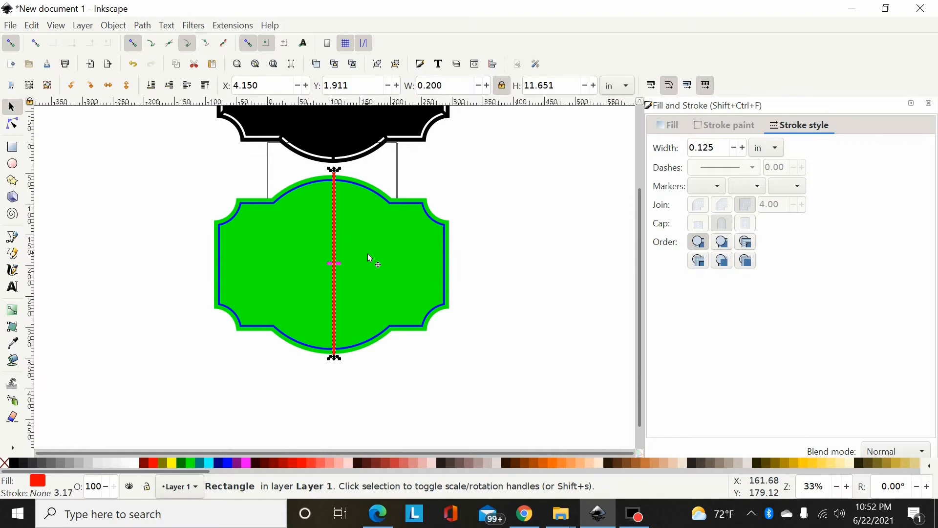
mouse_move(334, 250)
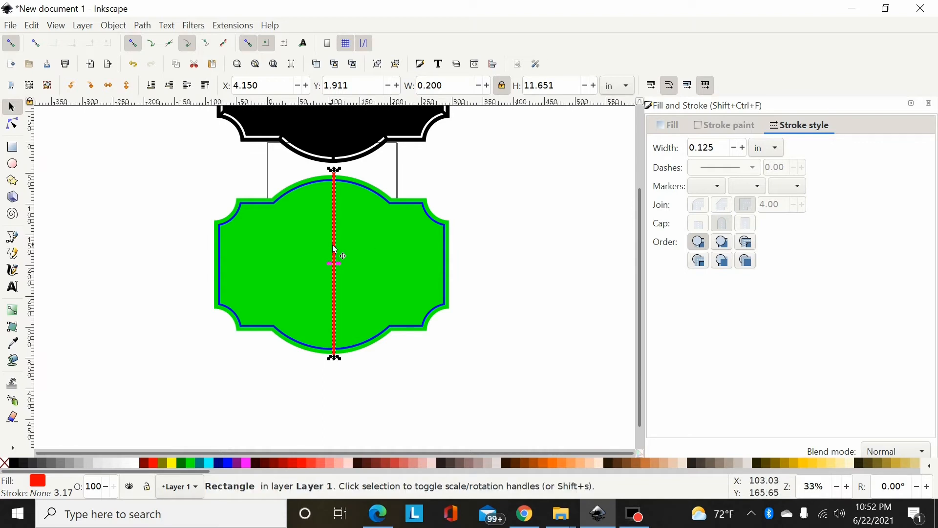
left_click_drag(333, 249, 333, 254)
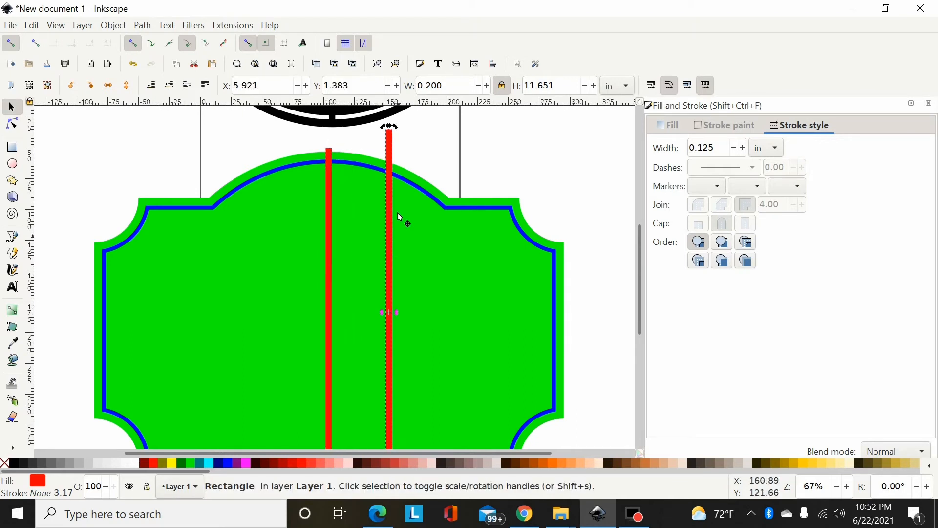
- Shorten a copied red bar and rotate copies across the blue border at all eight corner junctions
left_click_drag(389, 126, 389, 147)
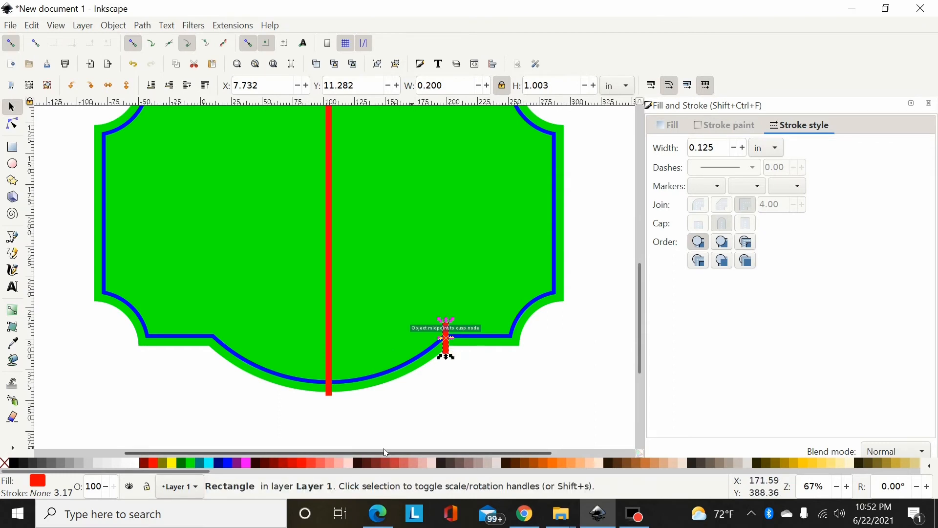
scroll("up", 3)
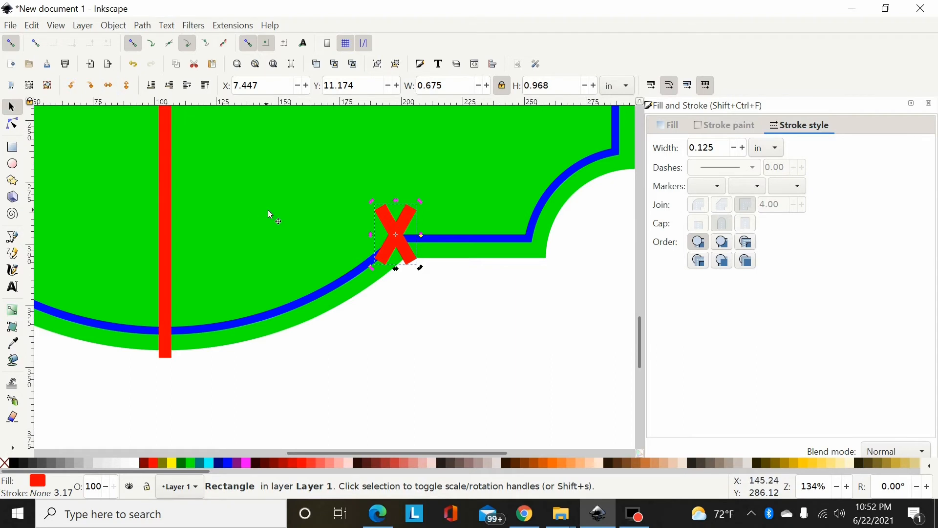
mouse_move(108, 85)
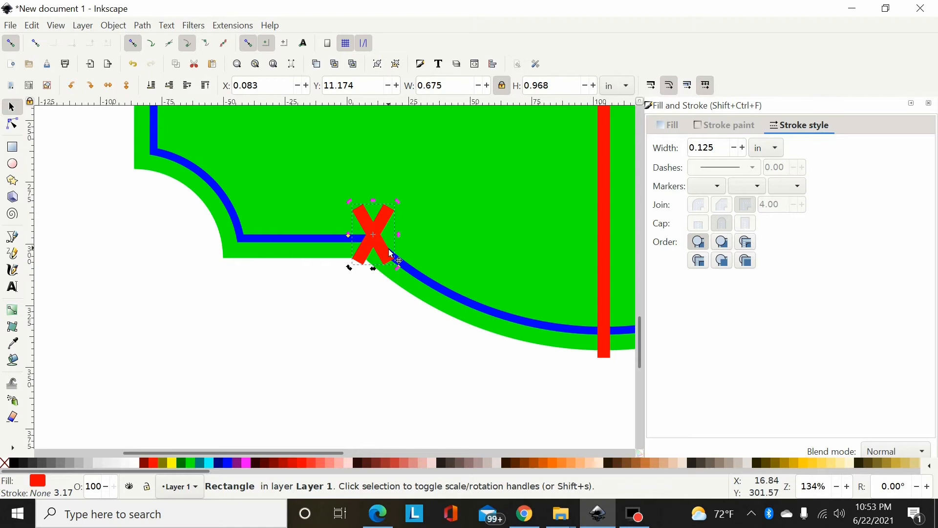
left_click_drag(370, 234, 404, 115)
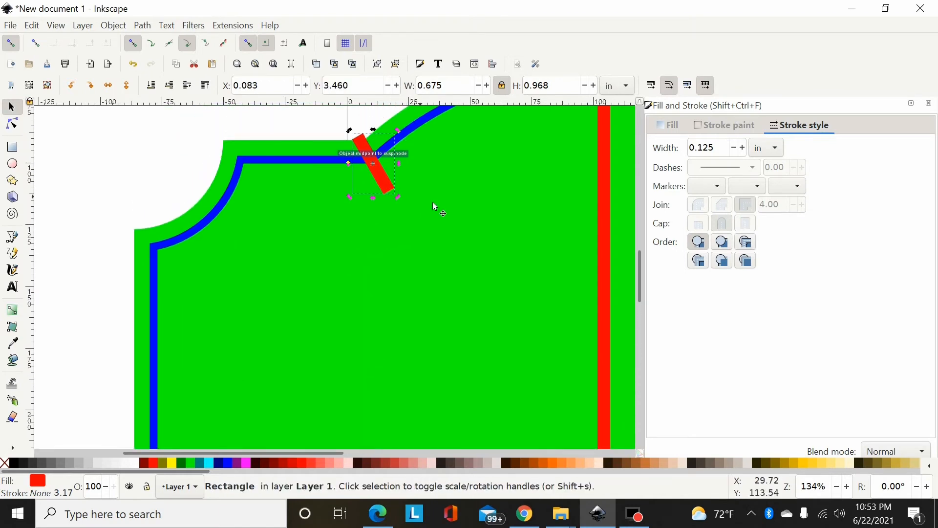
mouse_move(238, 143)
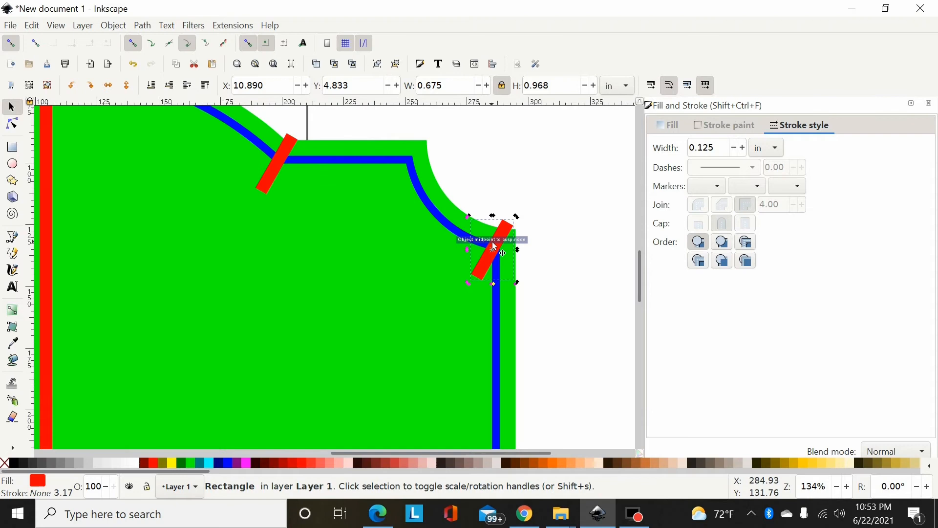
mouse_move(518, 220)
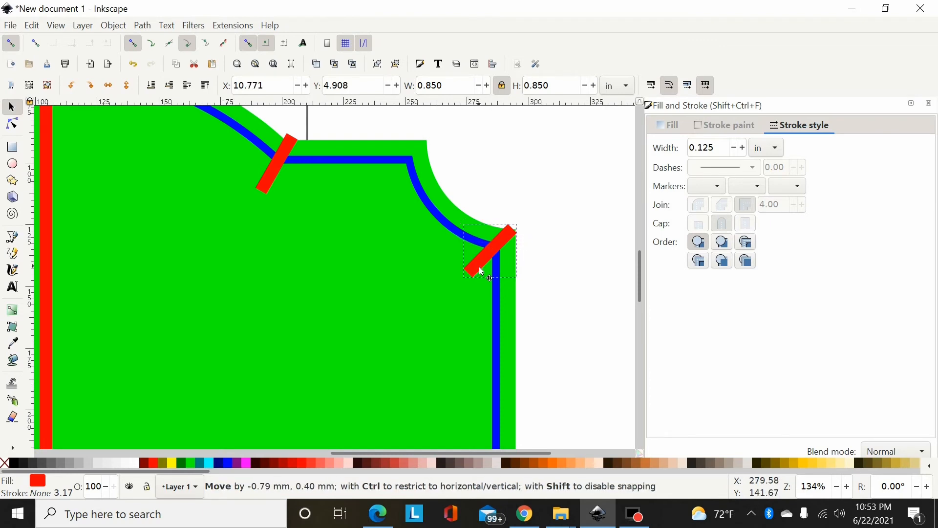
left_click(491, 248)
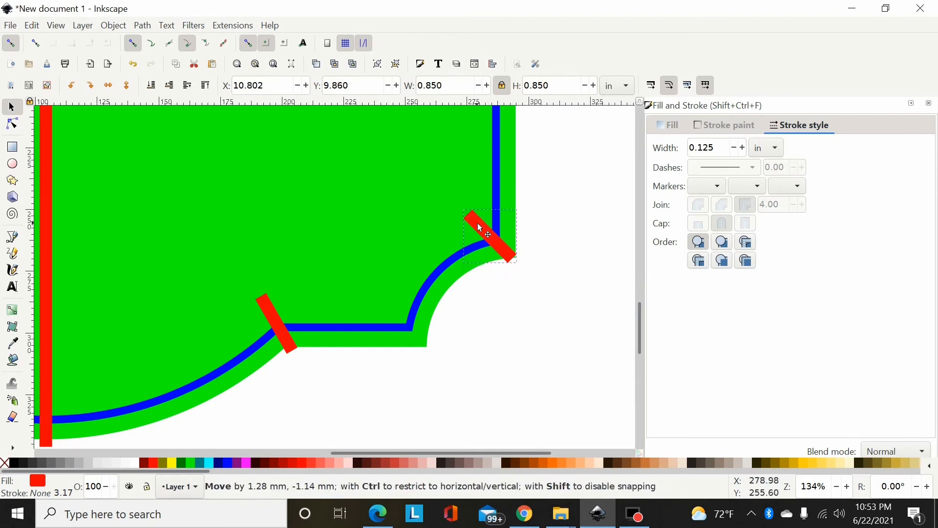
left_click(491, 237)
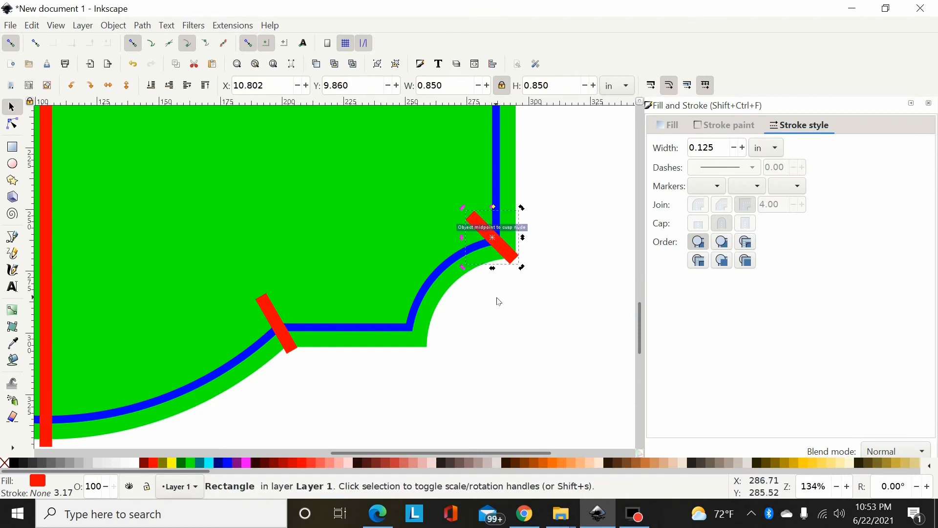
mouse_move(116, 88)
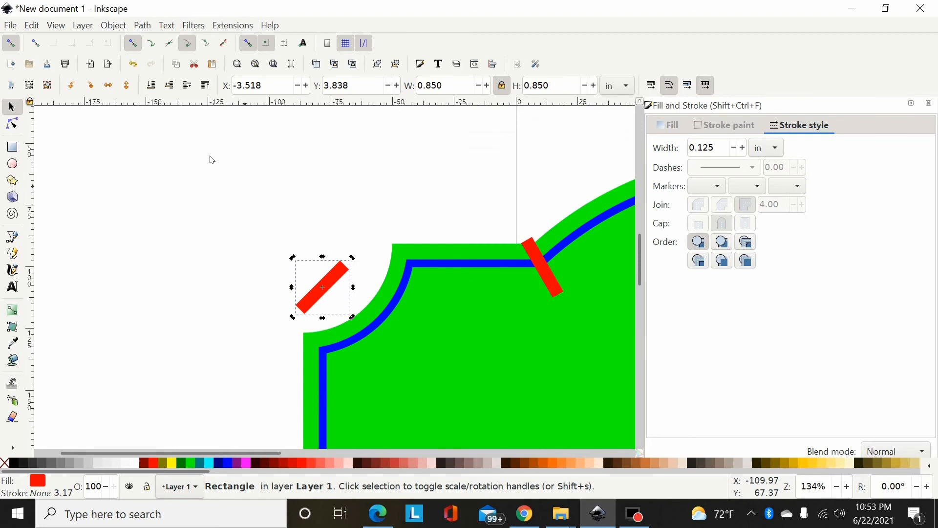
scroll("down", 3)
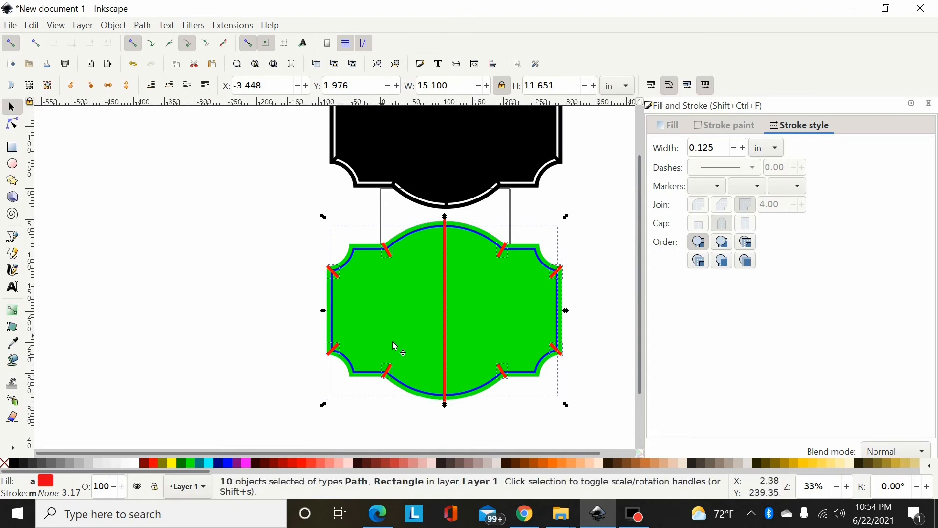
mouse_move(370, 376)
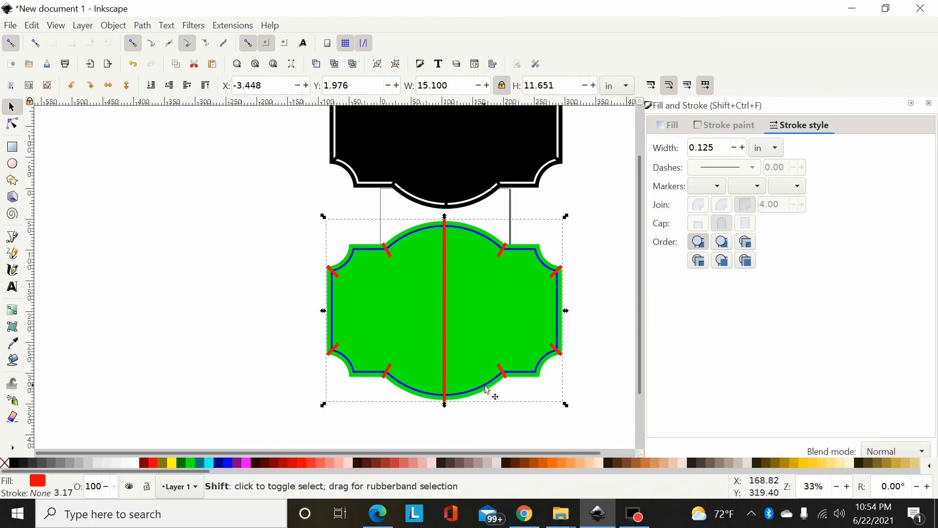
- Combine the red bars with the blue inner border and subtract them from the green sign shape
left_click(350, 270)
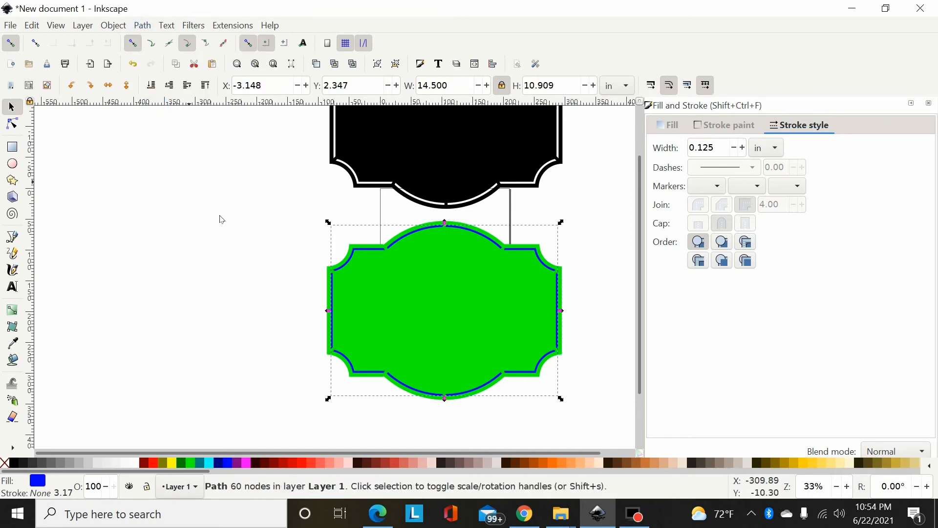
mouse_move(452, 326)
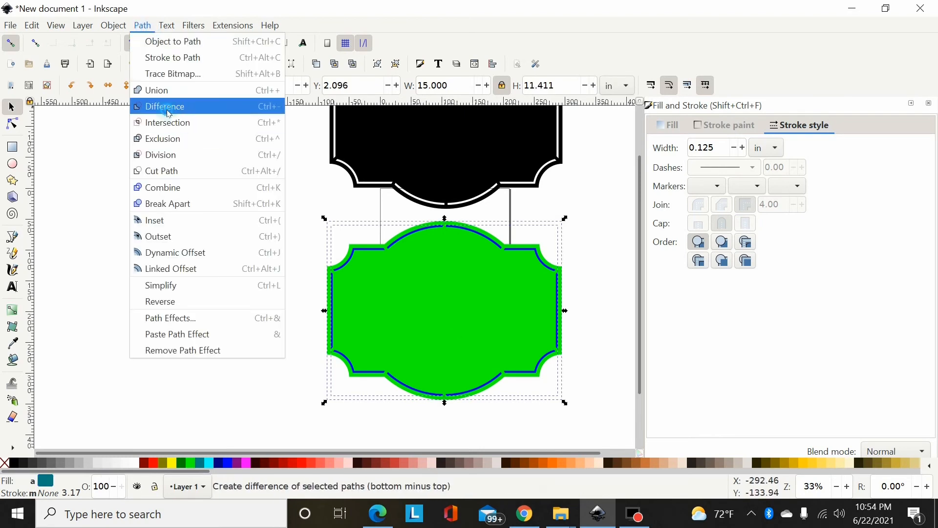
left_click(165, 106)
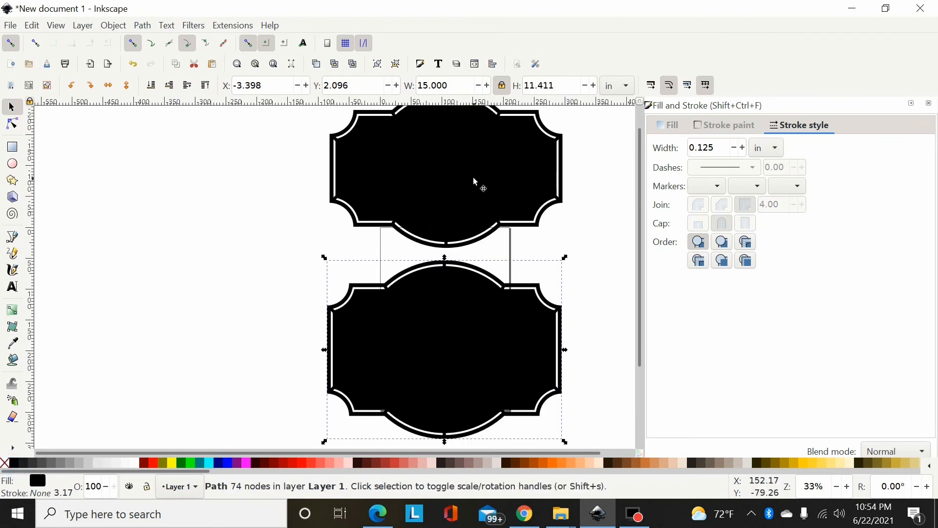
scroll("down", 3)
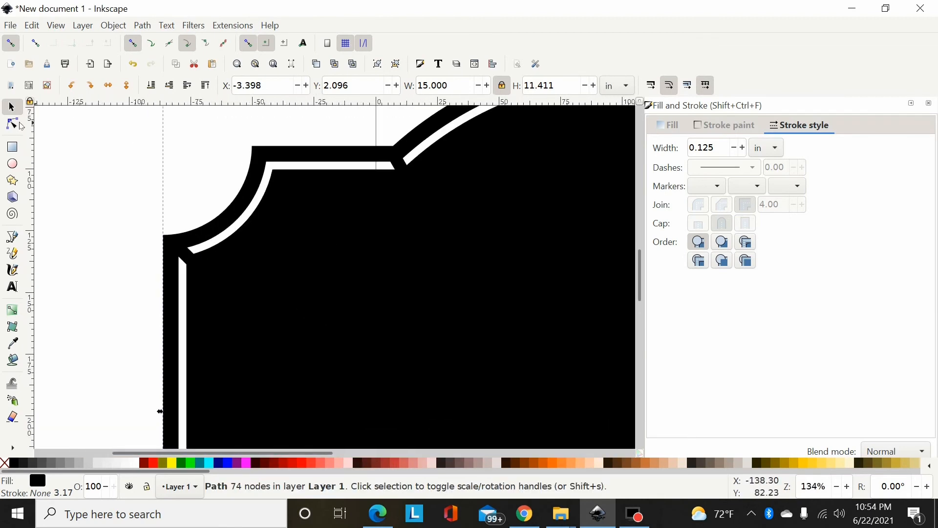
- Edit nodes at the cutout strip ends and bridge gaps, adjusting curve handles to square off breaks
left_click(10, 124)
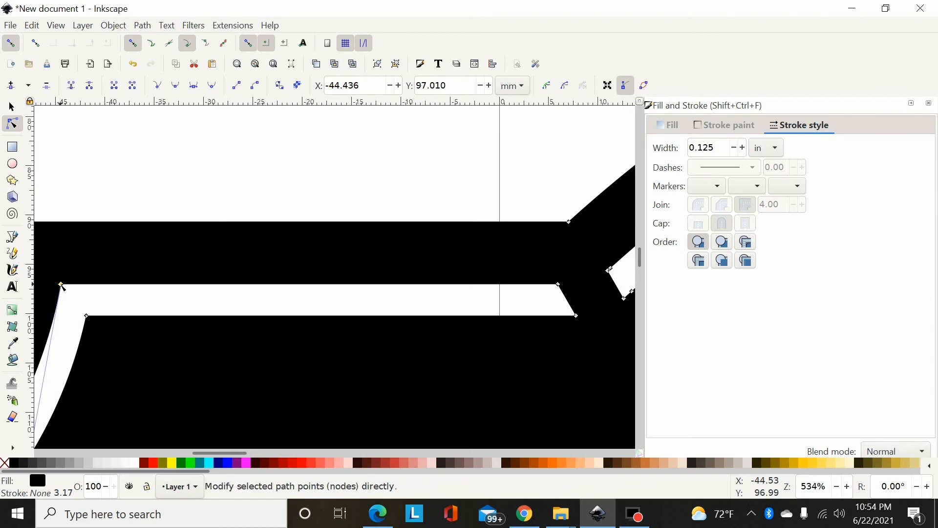
mouse_move(223, 463)
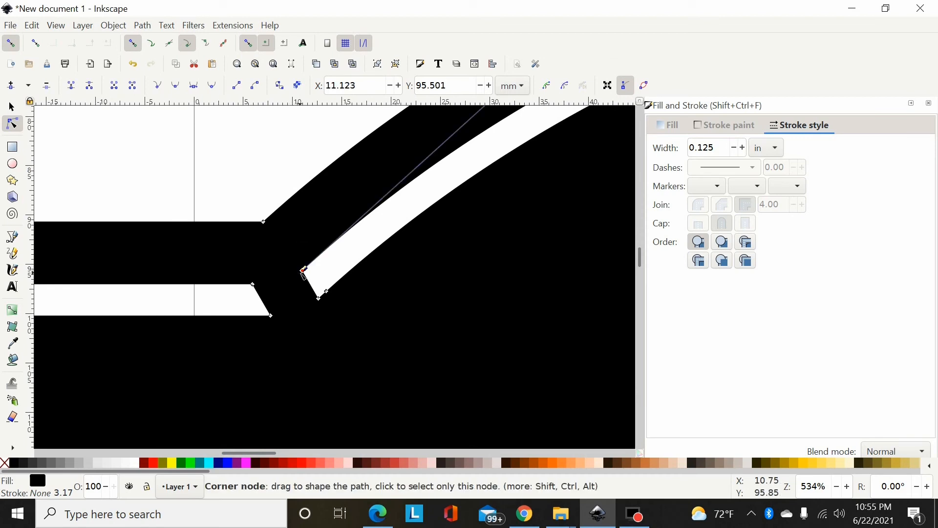
left_click(377, 278)
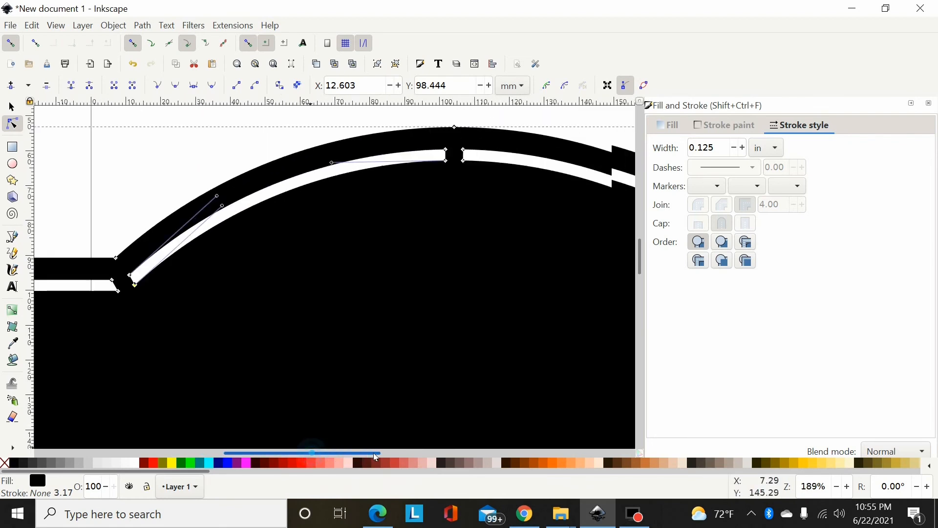
scroll("up", 3)
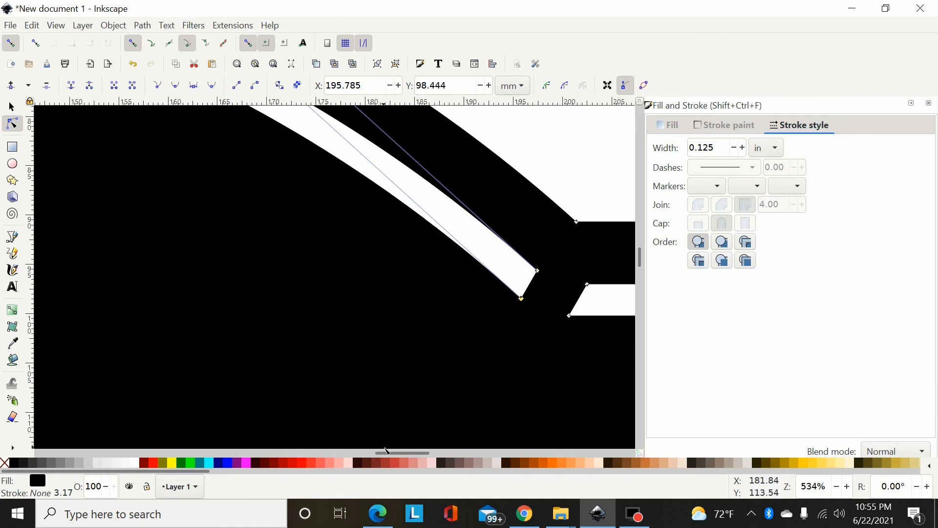
scroll("right", 3)
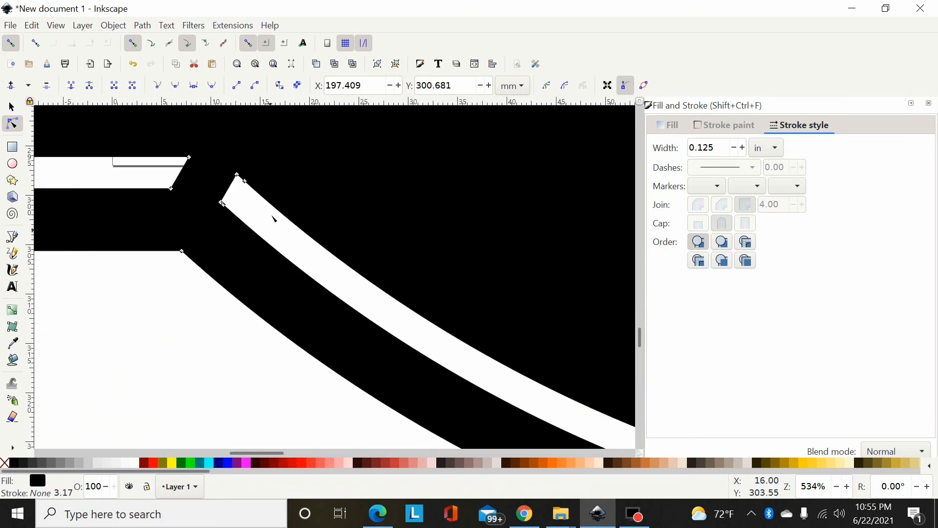
left_click(237, 178)
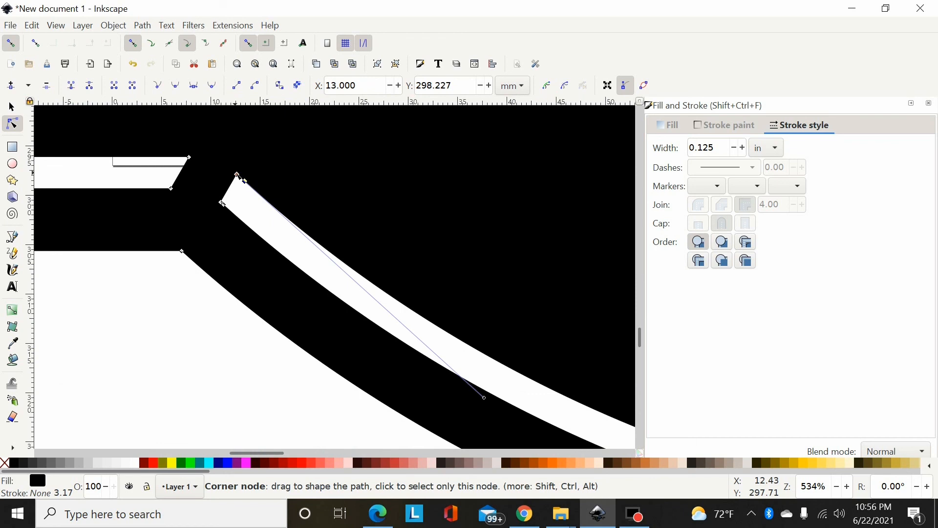
left_click(208, 208)
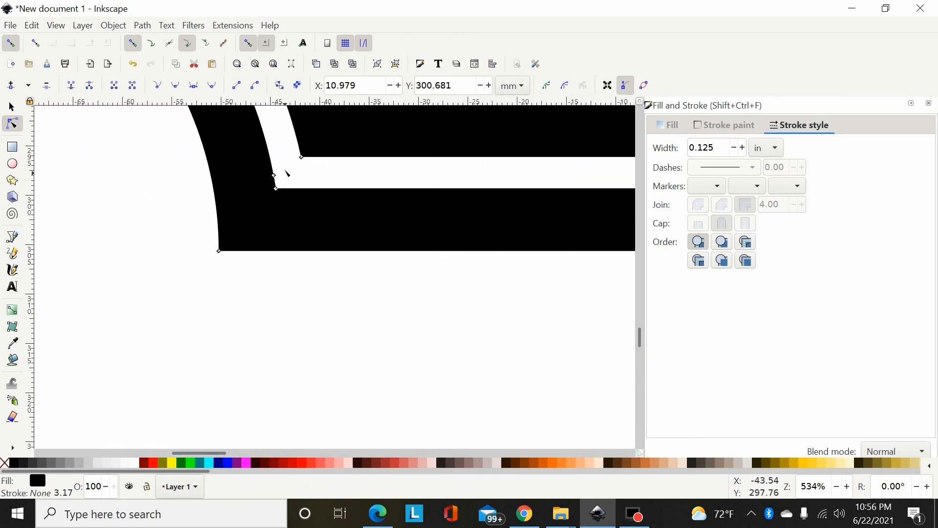
left_click(275, 187)
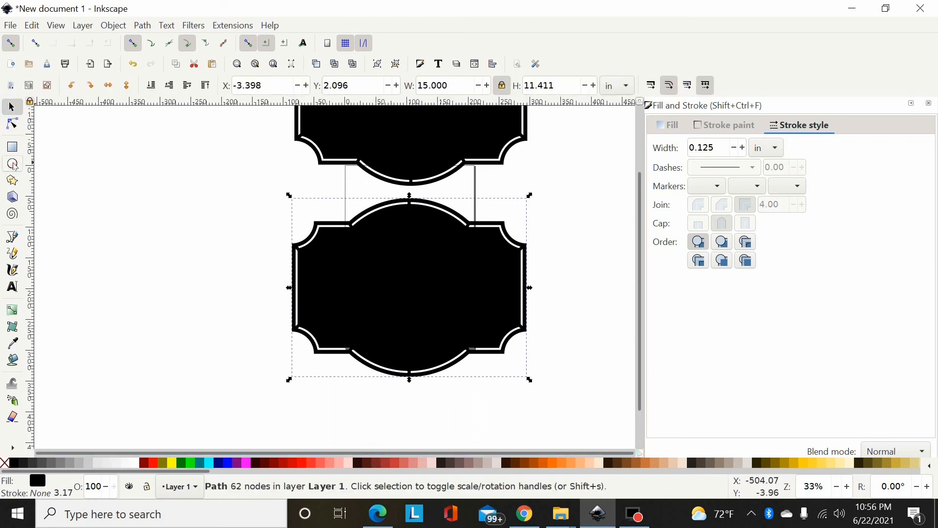
mouse_move(355, 261)
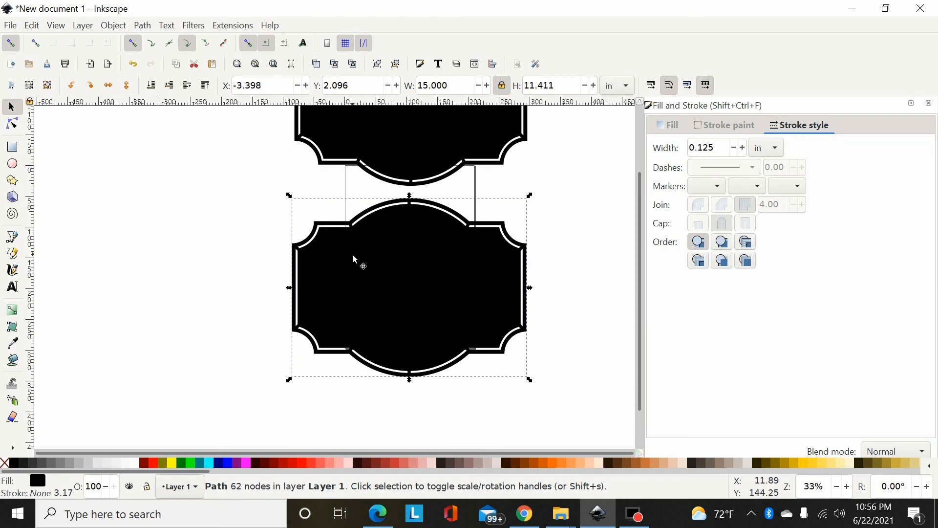
mouse_move(227, 77)
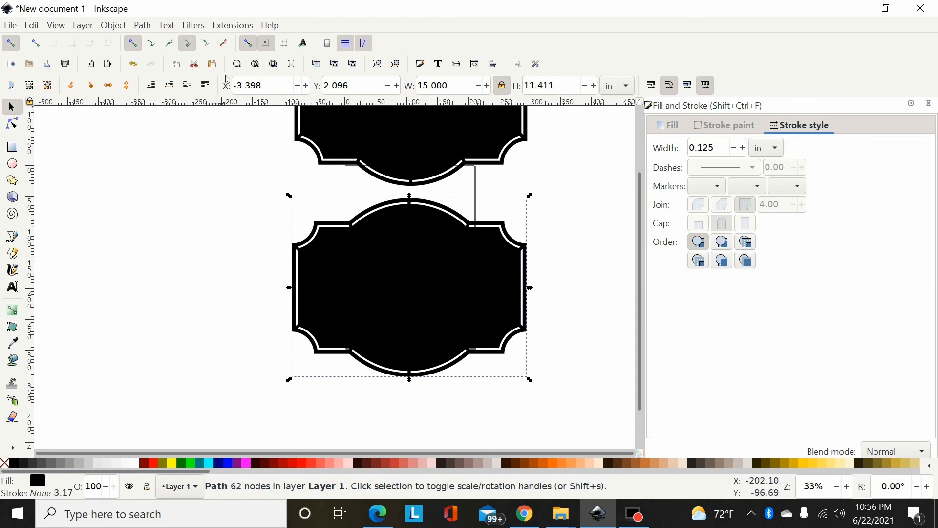
mouse_move(326, 212)
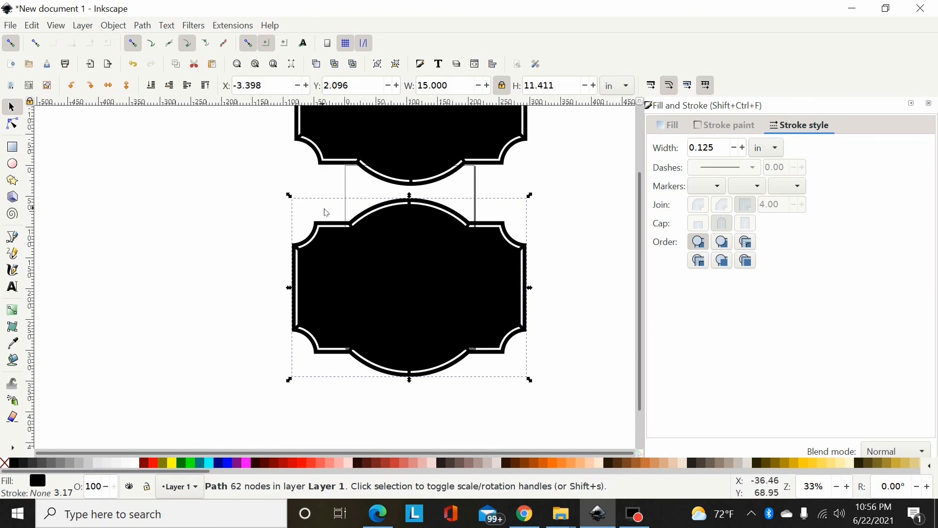
mouse_move(531, 277)
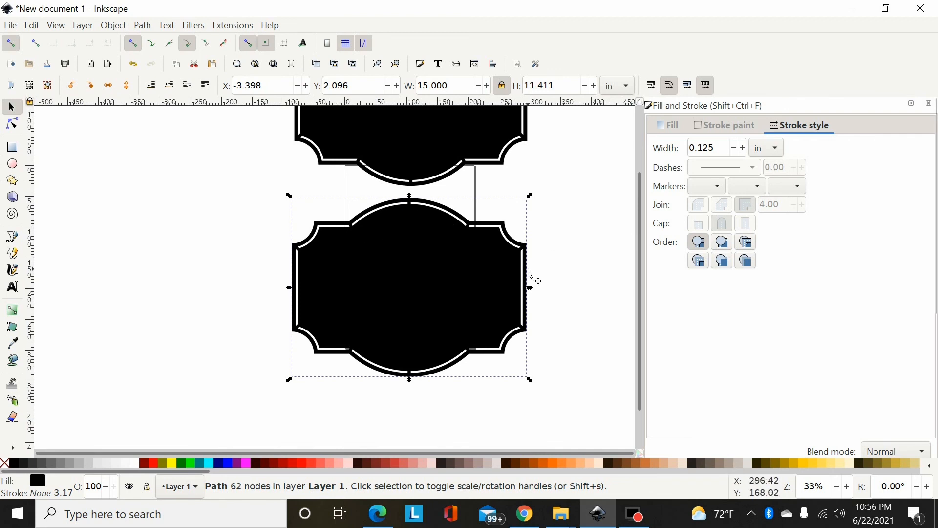
mouse_move(372, 245)
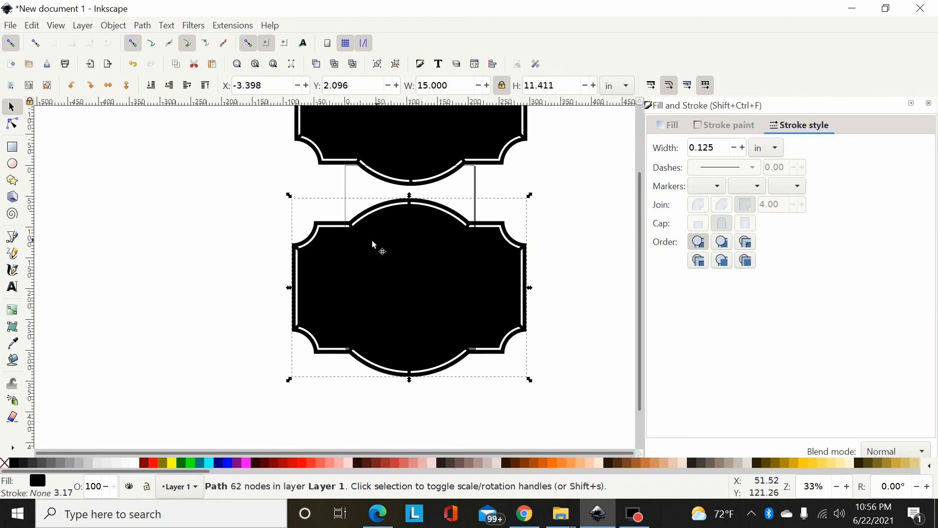